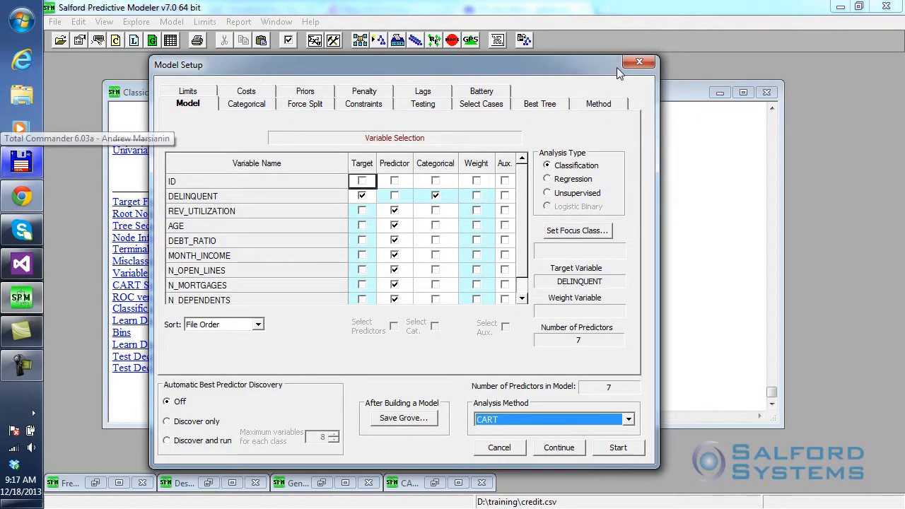
Dismiss the CART setup, reopen Model Setup on credit.csv, and list the analysis methods.
click(618, 447)
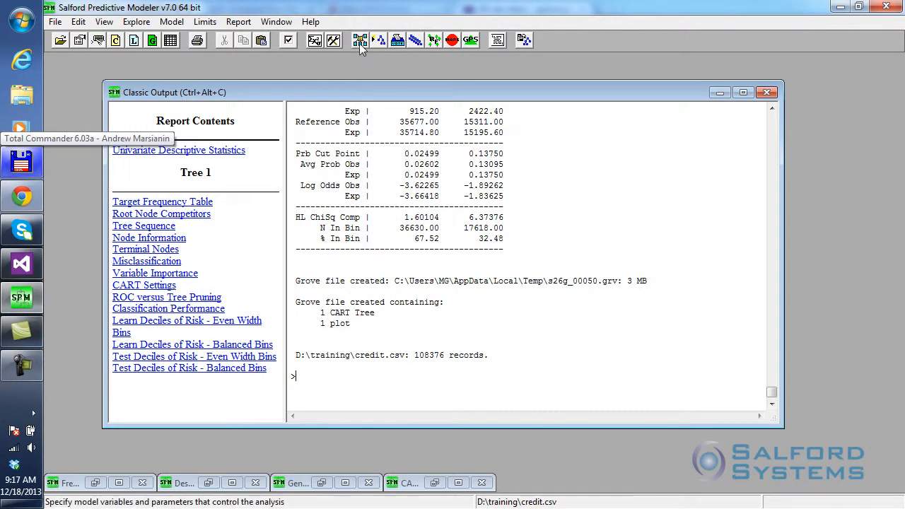
click(360, 39)
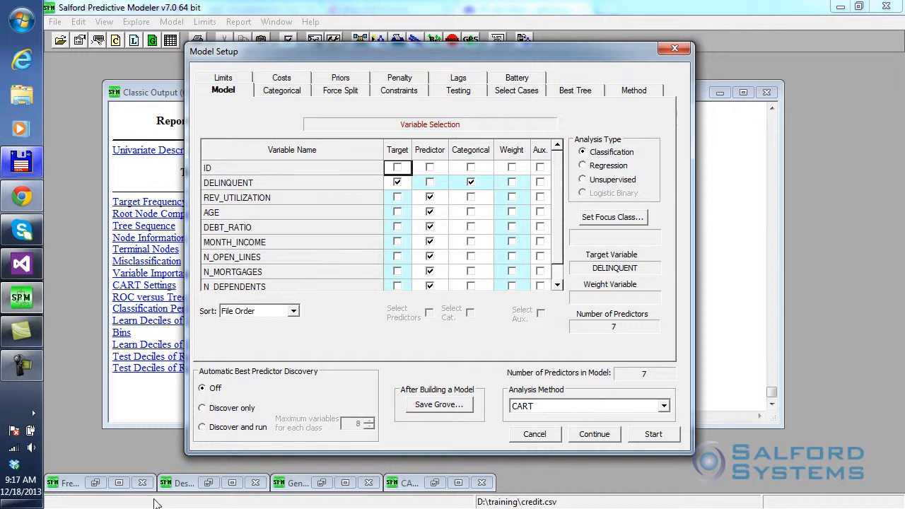
mouse_move(497, 457)
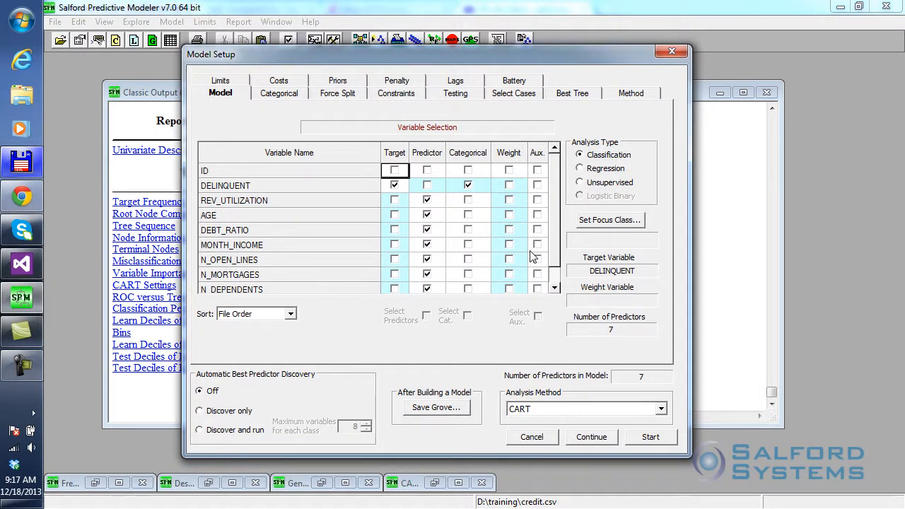
click(660, 409)
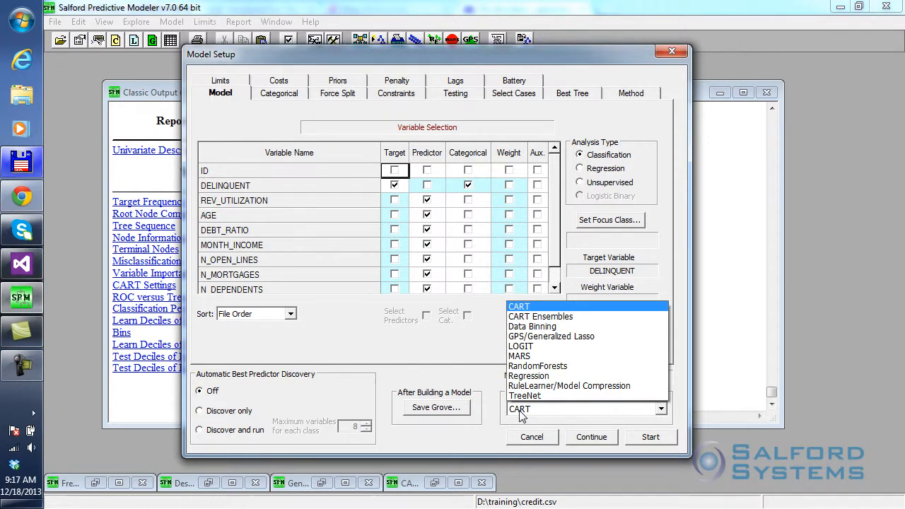
Choose TreeNet as the analysis method and view the 0.50 random test fraction.
click(525, 395)
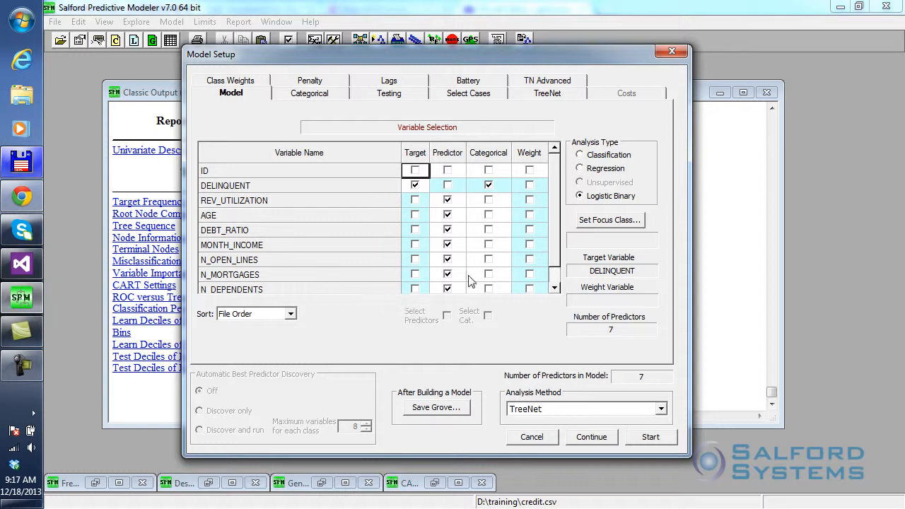
mouse_move(488, 313)
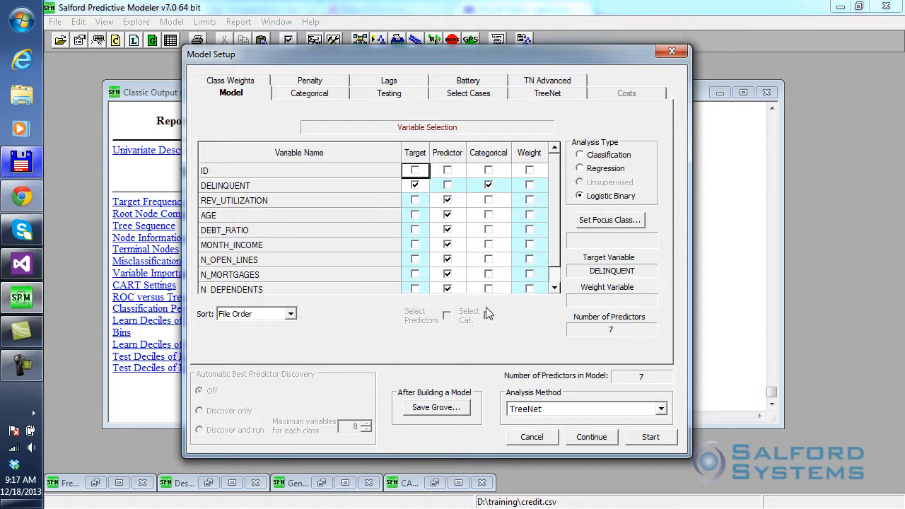
click(390, 93)
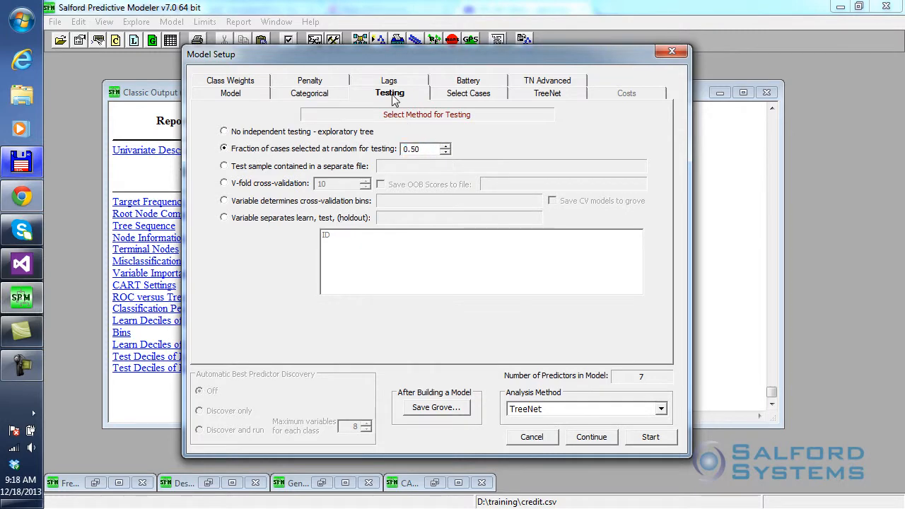
Review TreeNet options: 200 trees, auto learn rate, six nodes per tree.
click(547, 93)
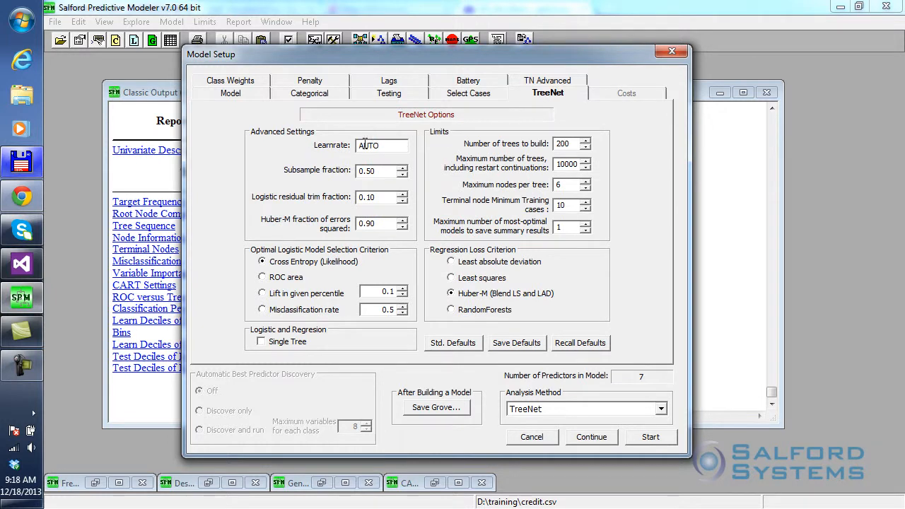
mouse_move(633, 120)
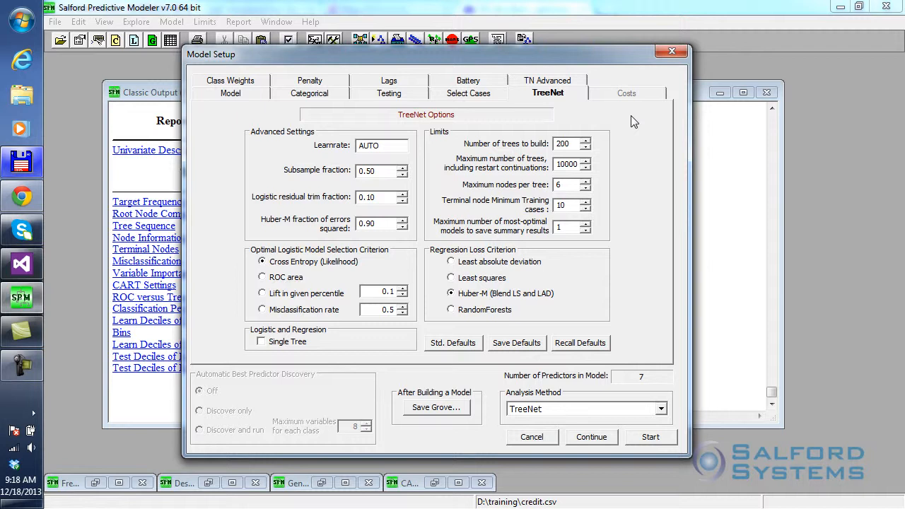
mouse_move(644, 134)
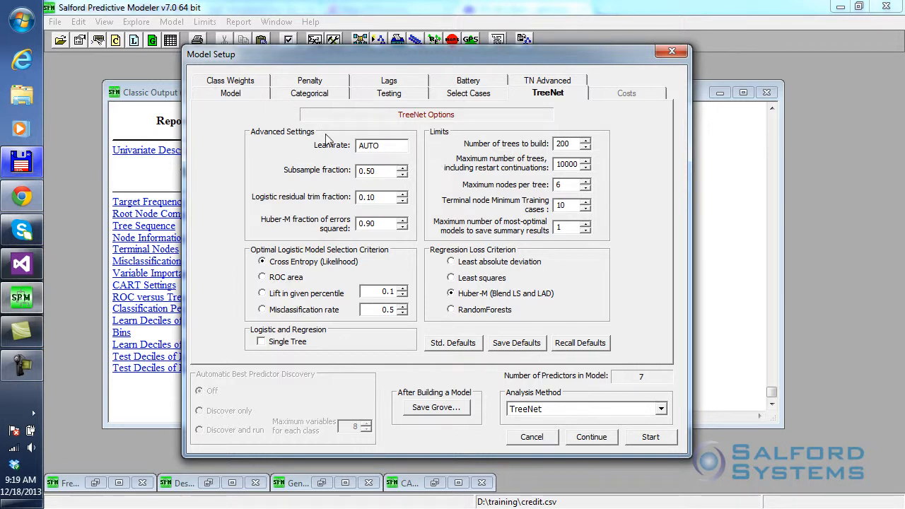
mouse_move(393, 163)
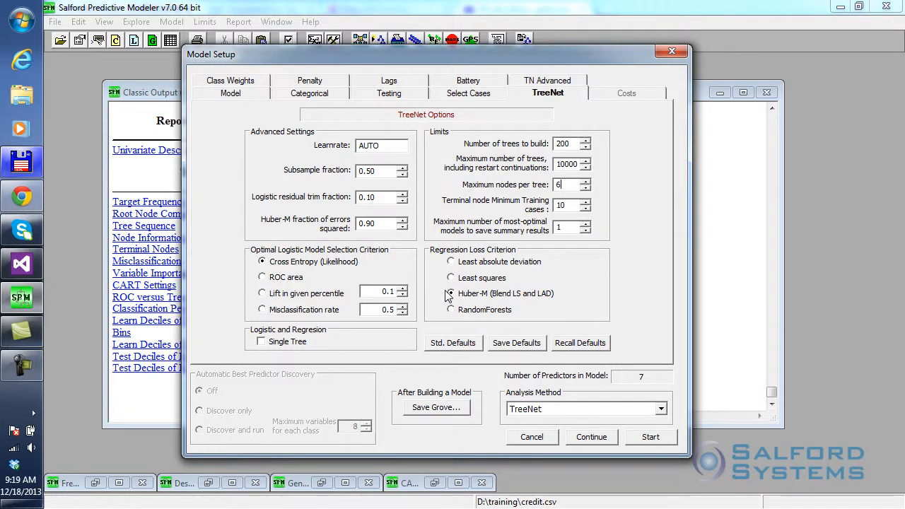
click(451, 293)
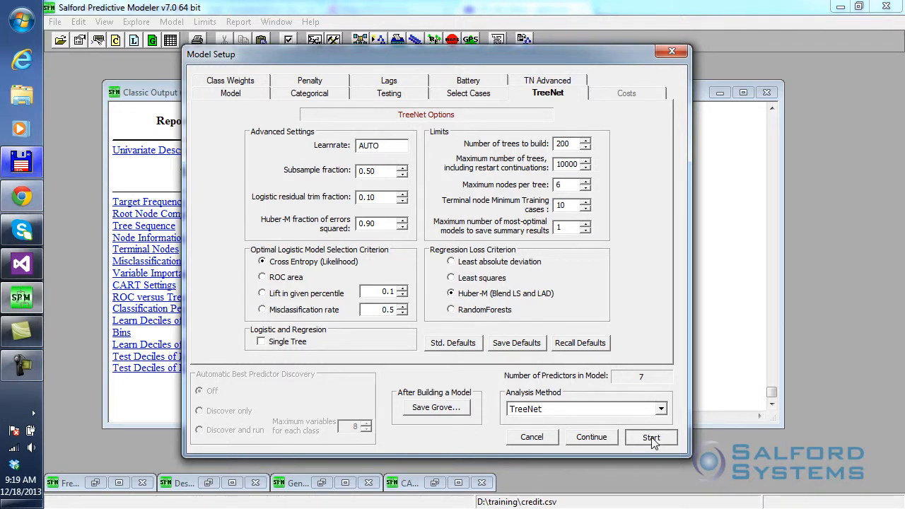
Run TreeNet from Model Setup, giving 200 trees with 80 optimal and test ROC 0.769.
click(650, 436)
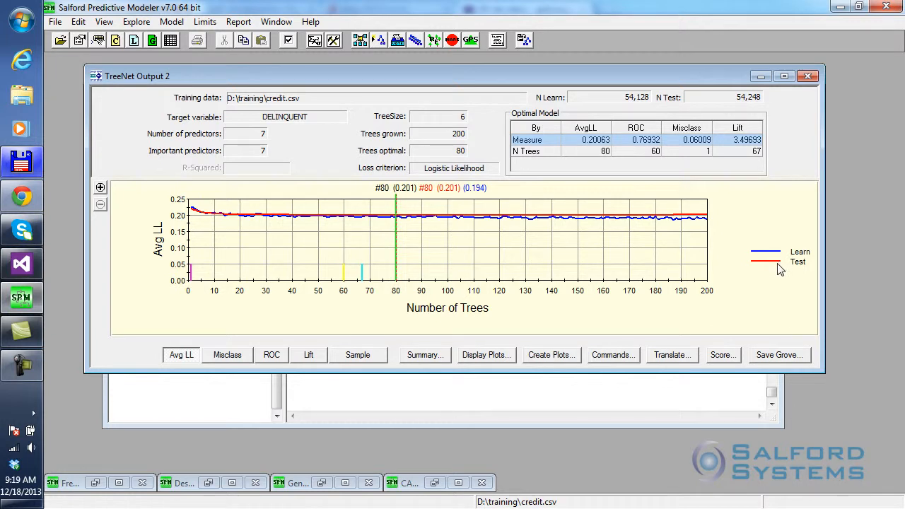
mouse_move(268, 448)
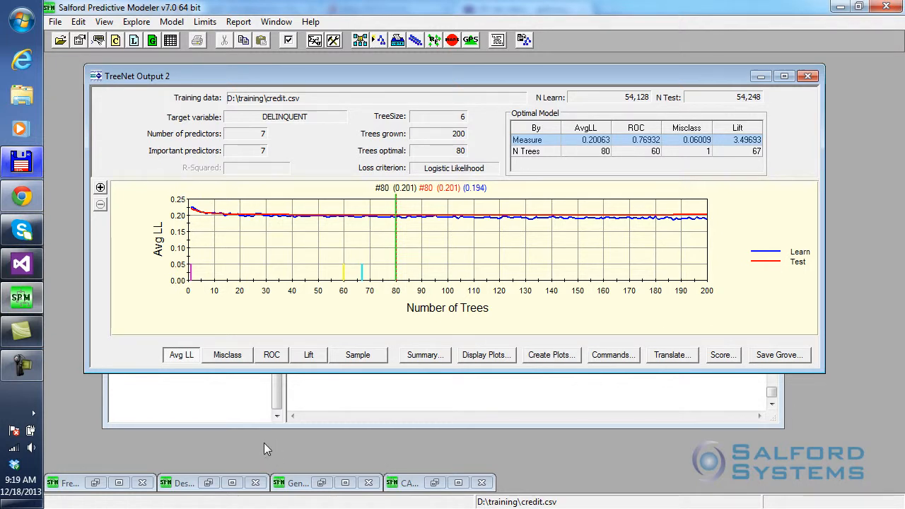
mouse_move(324, 453)
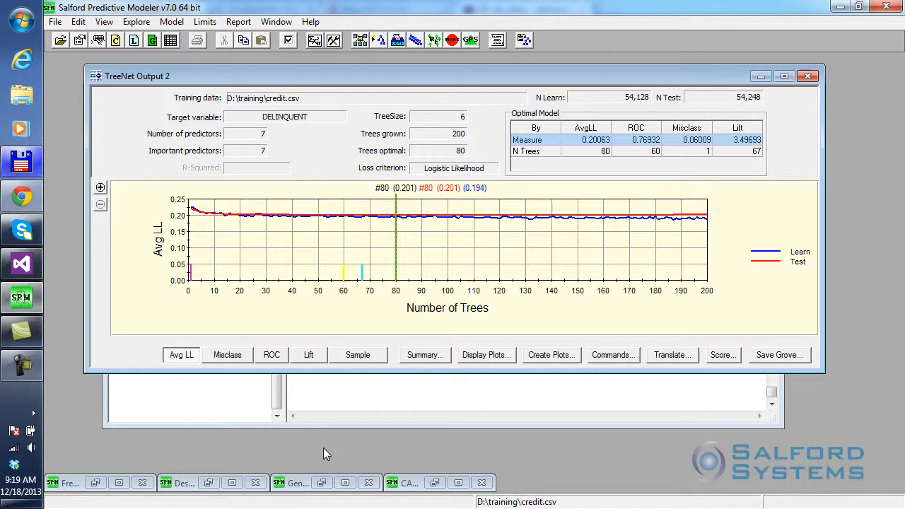
mouse_move(394, 343)
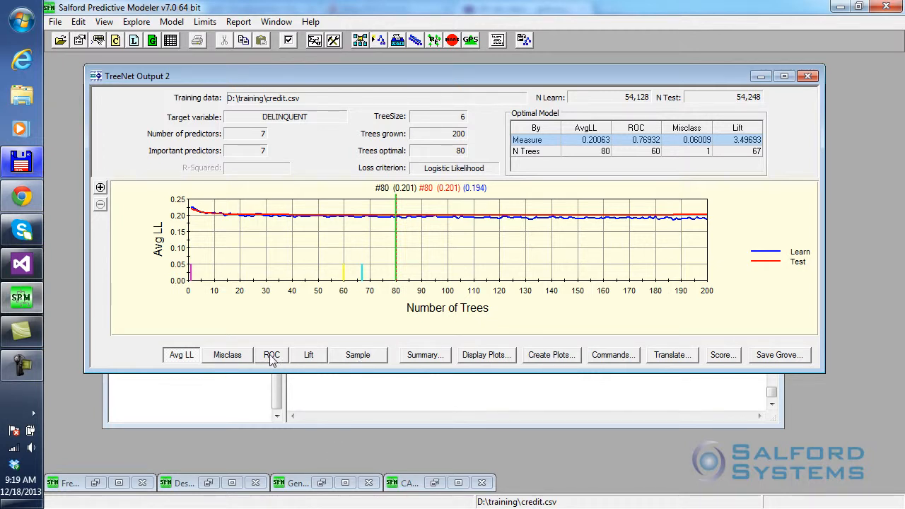
Plot ROC area across trees: test 0.769, learn 0.795 at tree 80.
click(272, 355)
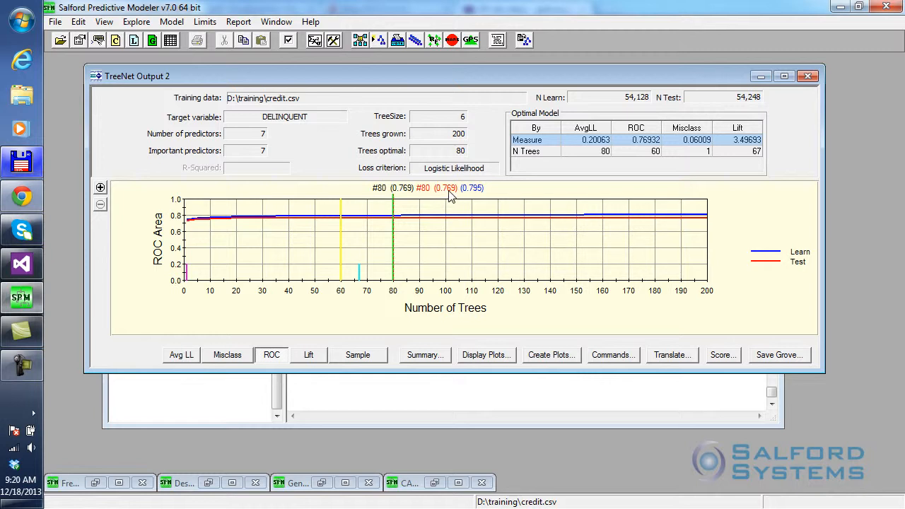
mouse_move(437, 217)
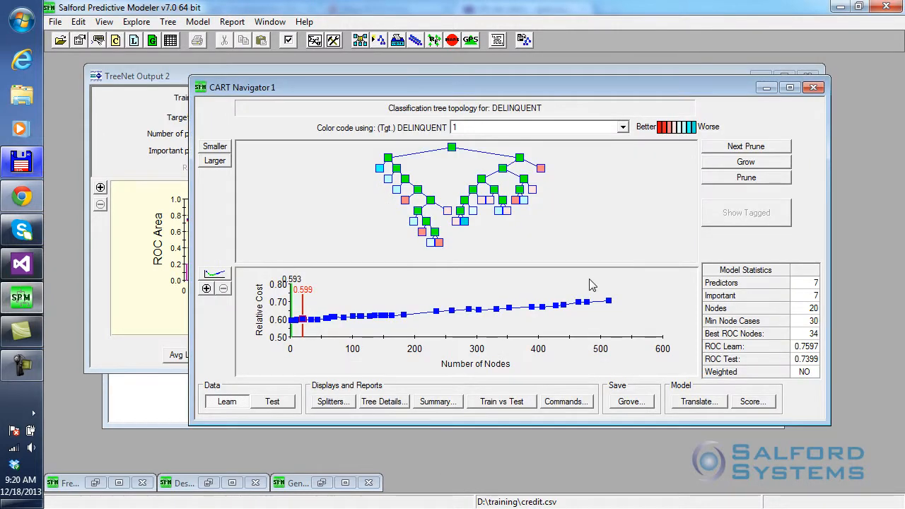
mouse_move(810, 366)
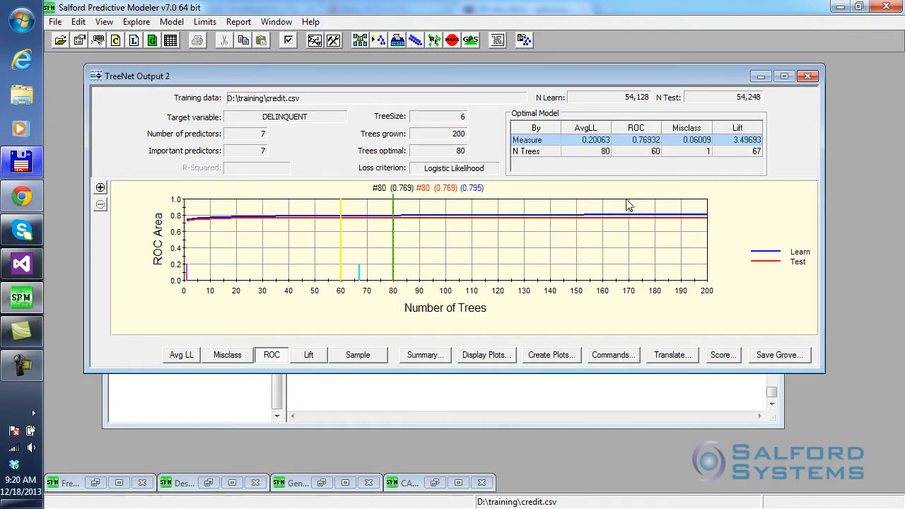
mouse_move(452, 198)
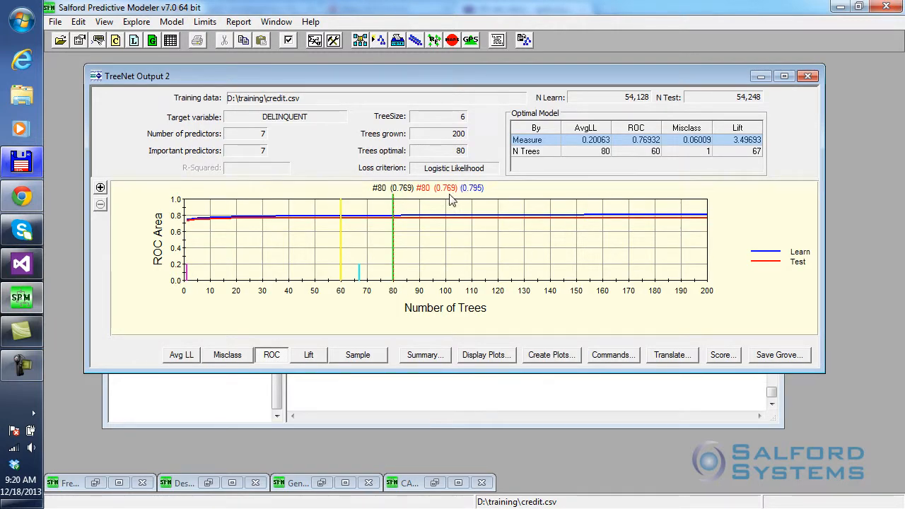
mouse_move(496, 204)
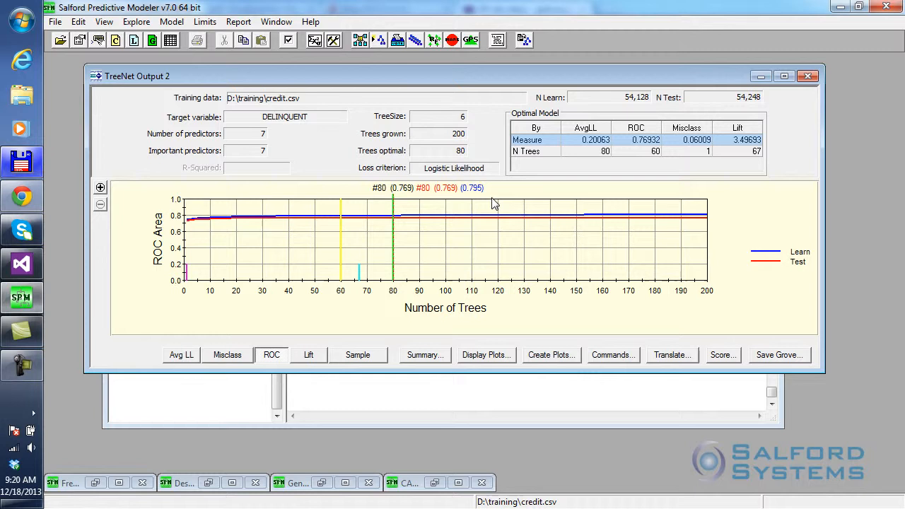
mouse_move(491, 198)
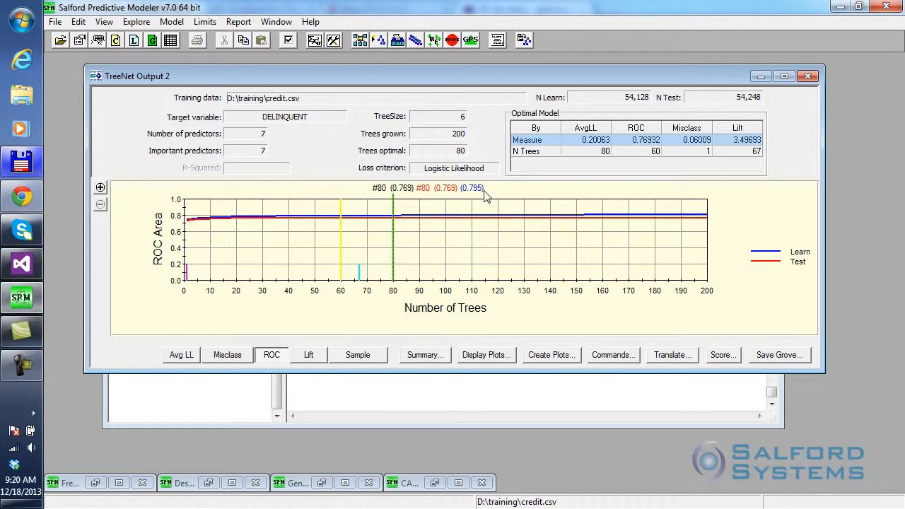
mouse_move(451, 468)
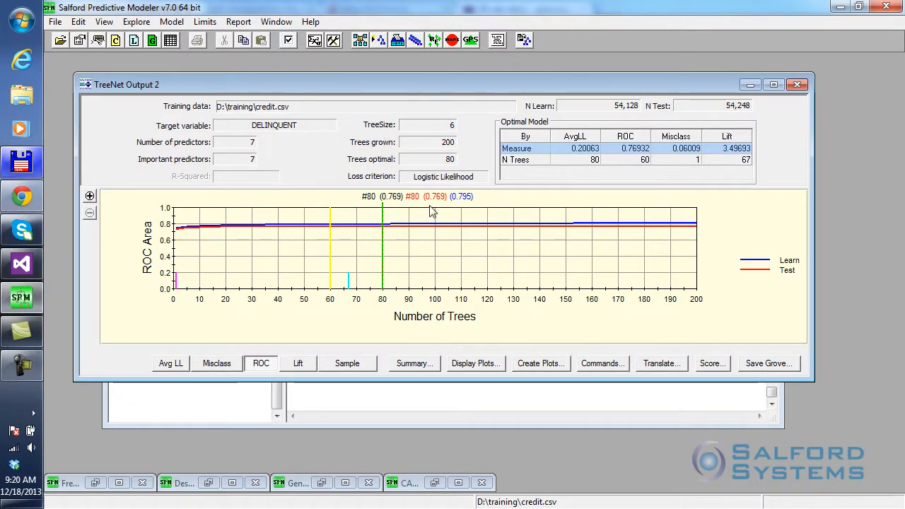
mouse_move(414, 363)
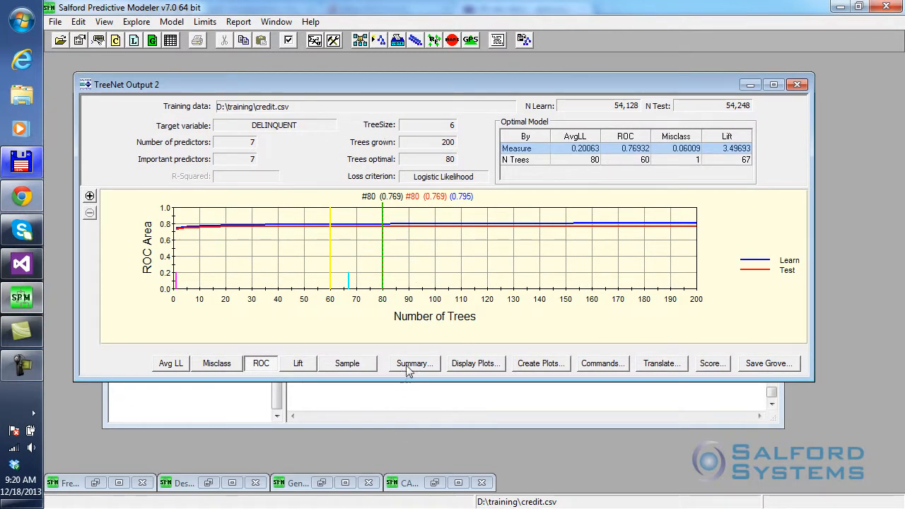
Open the 80-tree summary's variable importance, led by REV_UTILIZATION 100 and DEBT_RATIO 38.70.
click(415, 363)
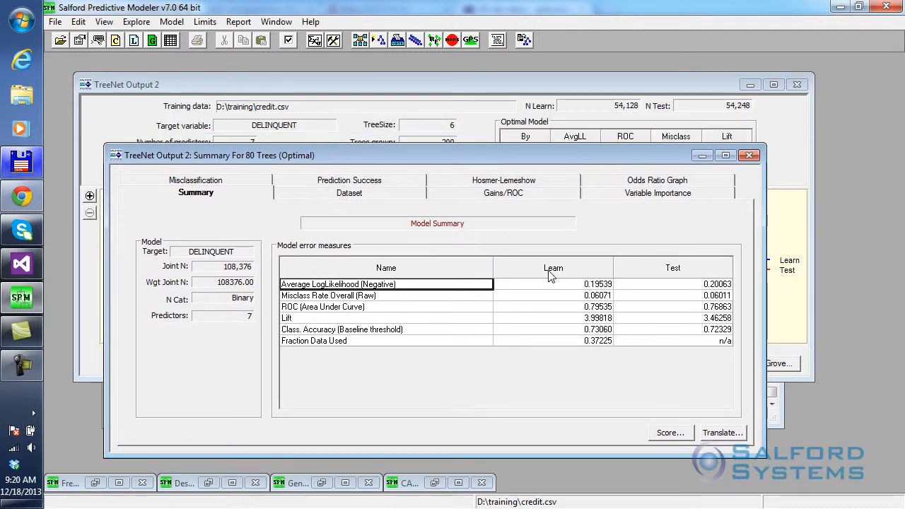
mouse_move(658, 199)
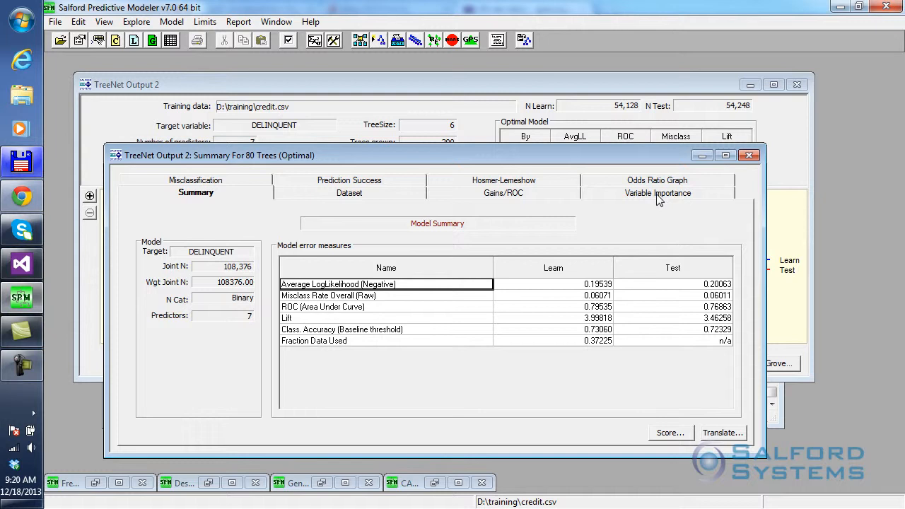
click(658, 192)
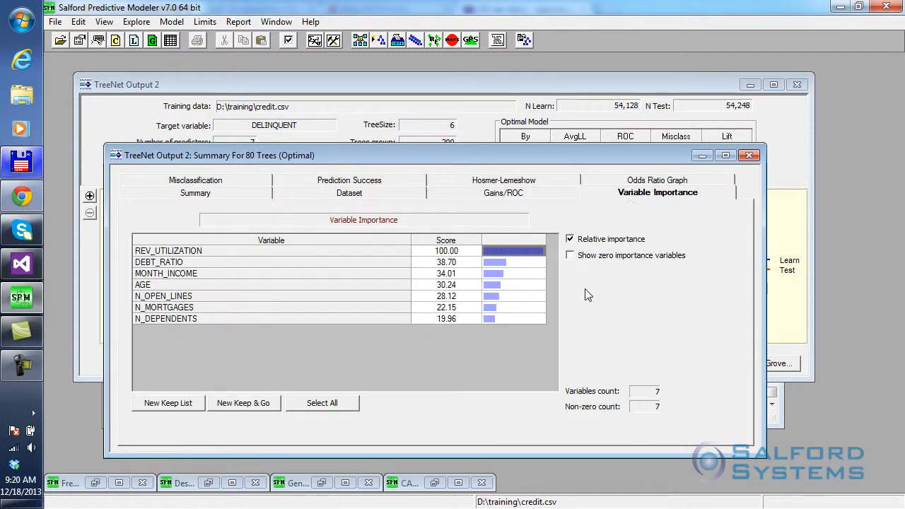
mouse_move(189, 258)
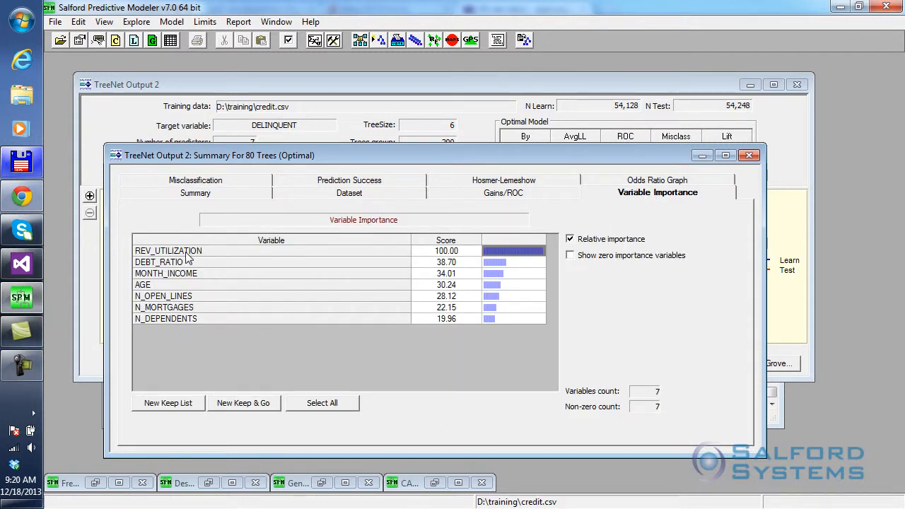
mouse_move(542, 258)
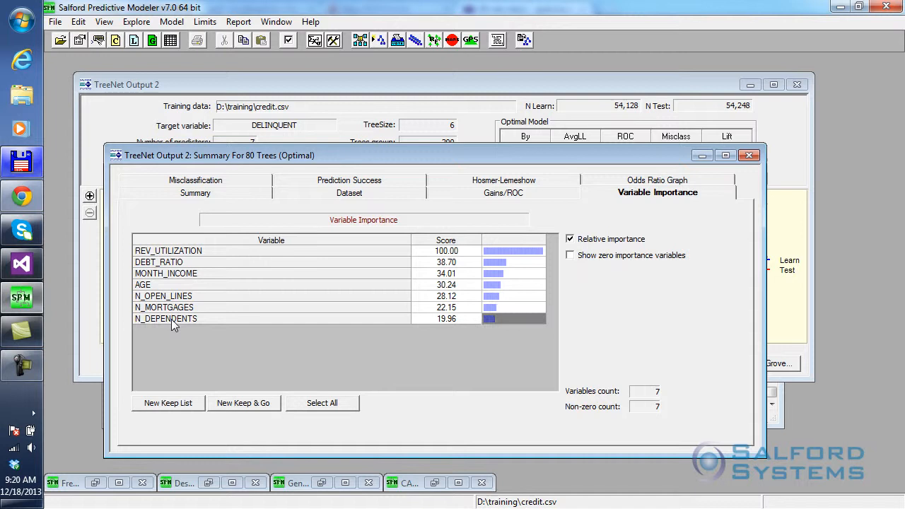
mouse_move(498, 378)
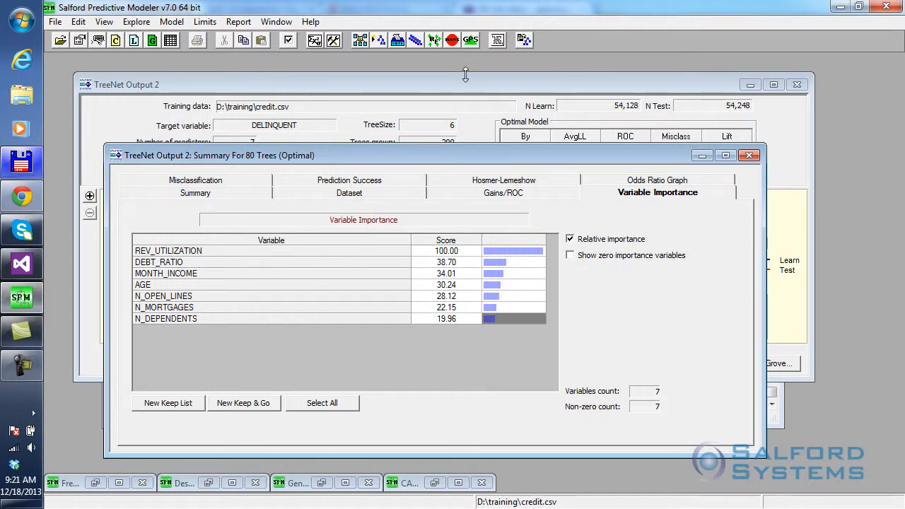
mouse_move(577, 293)
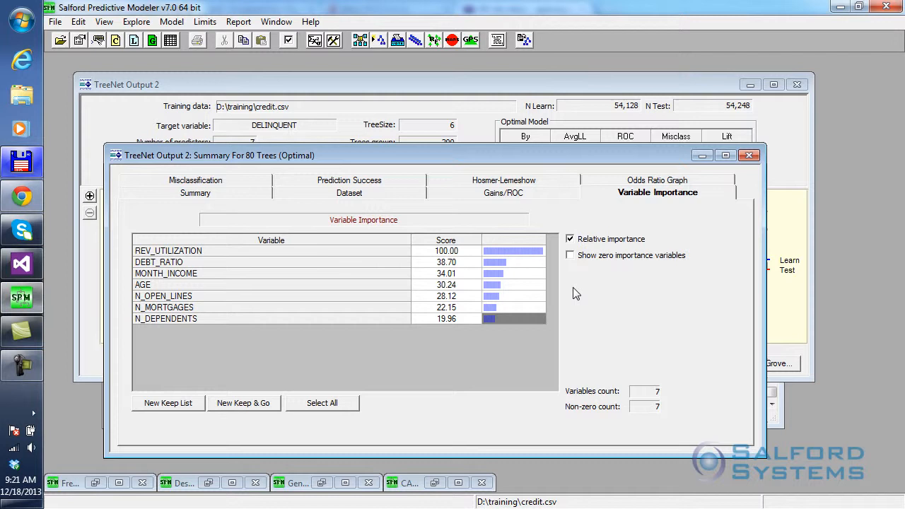
mouse_move(418, 301)
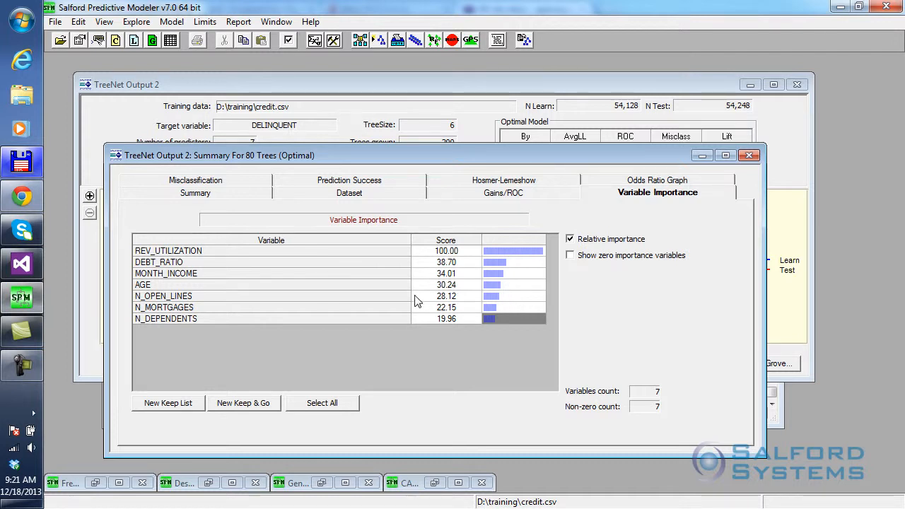
mouse_move(526, 377)
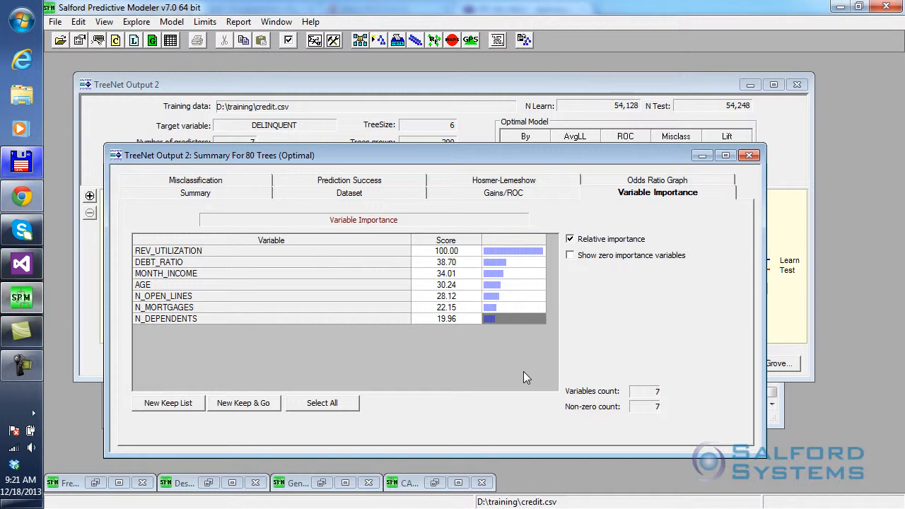
mouse_move(474, 374)
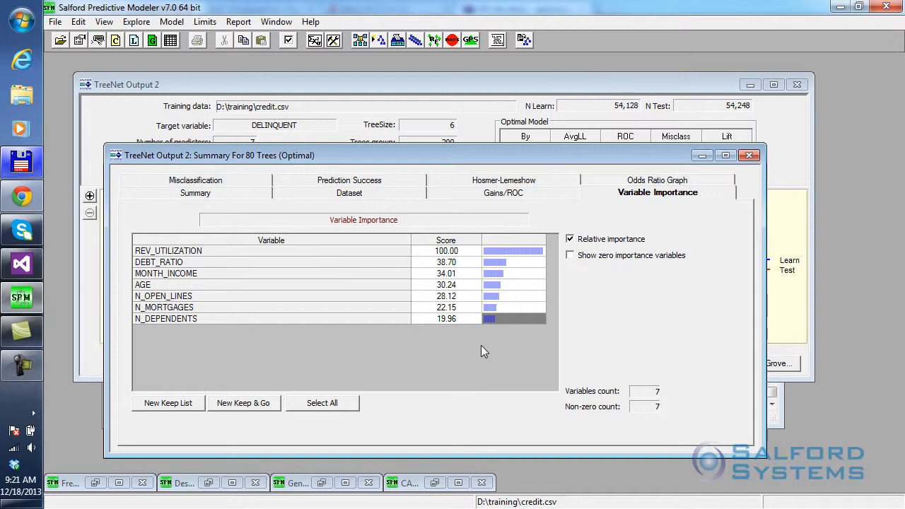
mouse_move(491, 198)
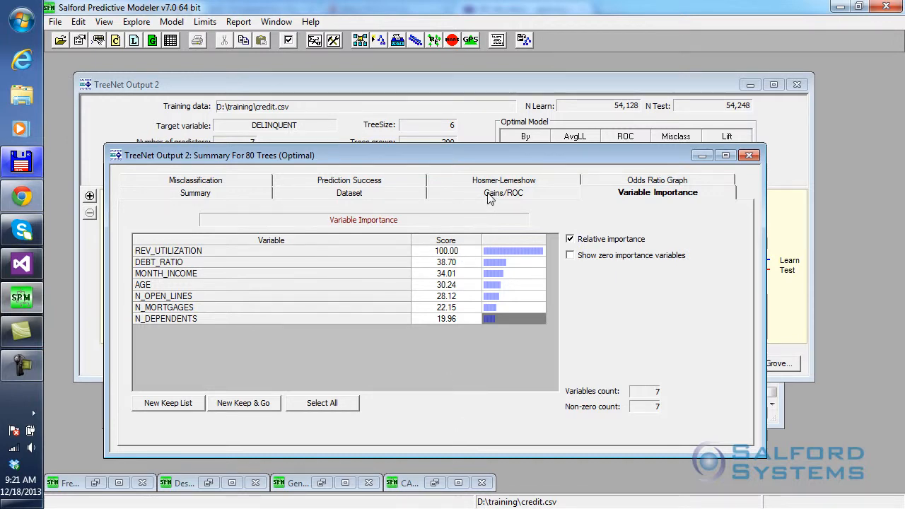
Chart test and learn odds ratios with expected response counts per probability bin.
click(503, 192)
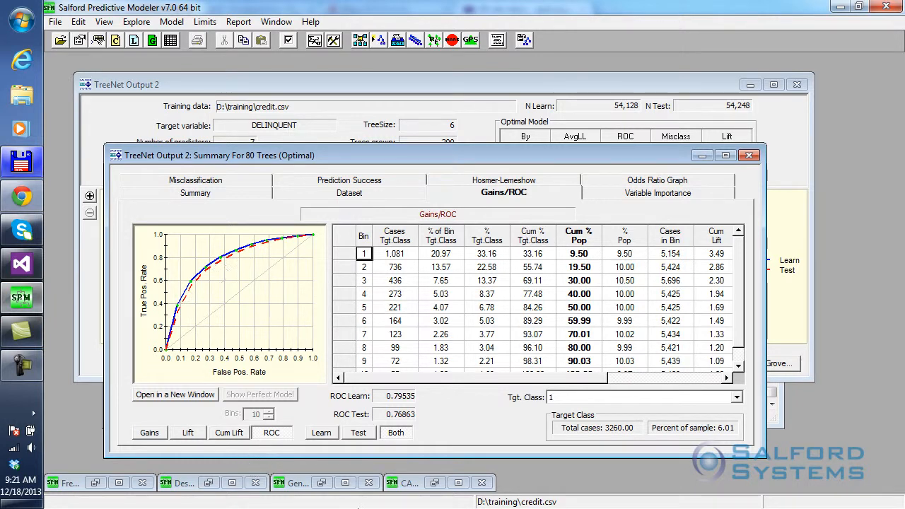
mouse_move(208, 267)
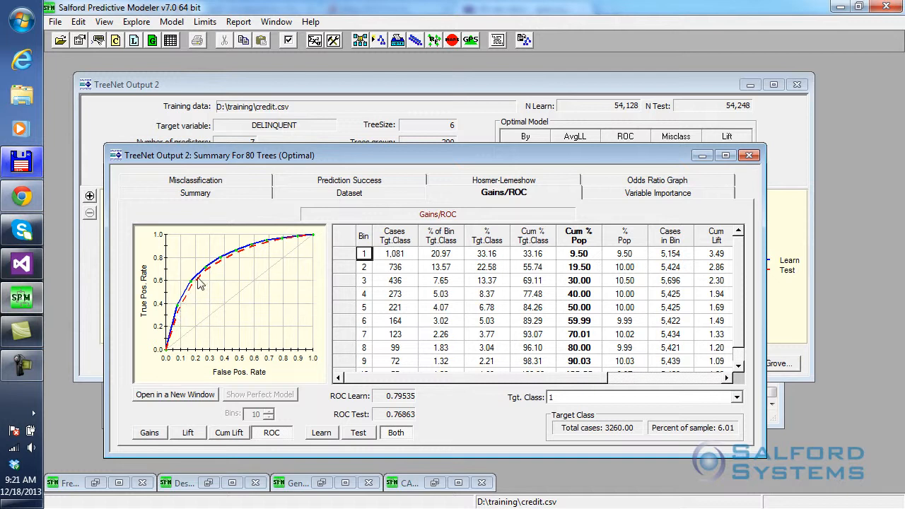
mouse_move(226, 263)
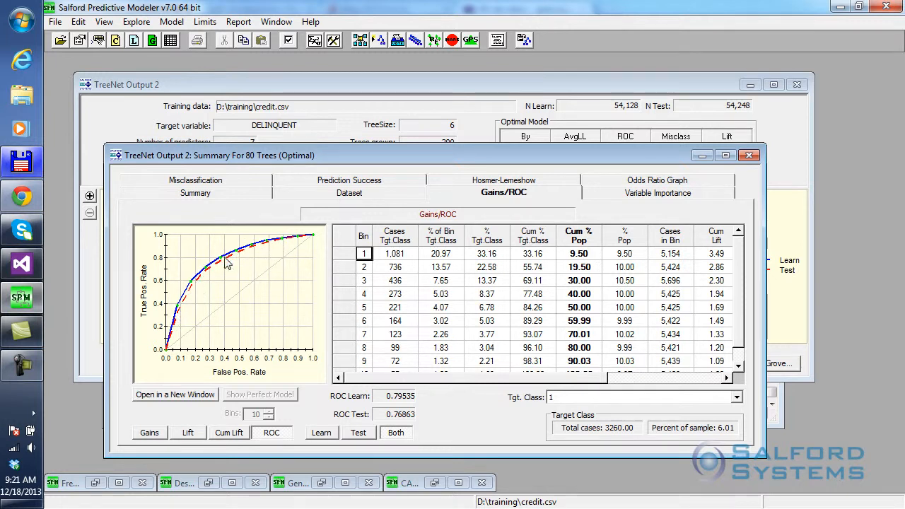
mouse_move(308, 245)
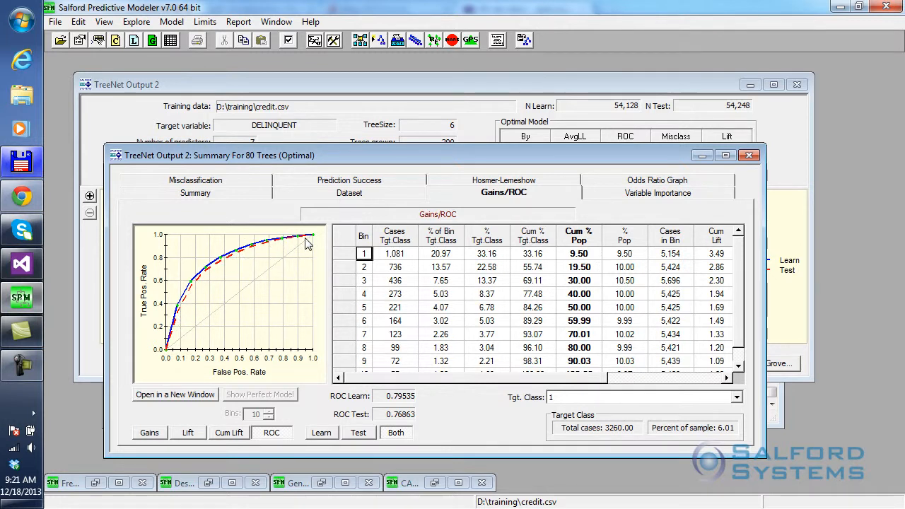
mouse_move(554, 248)
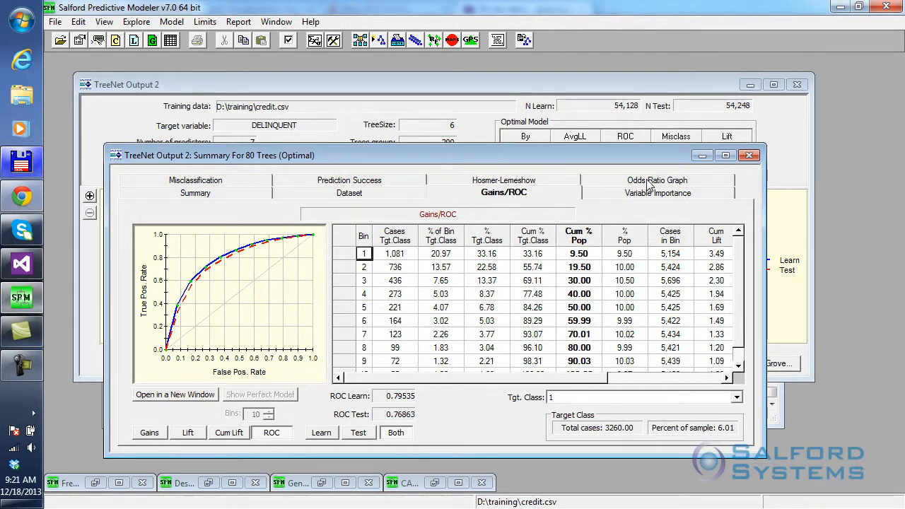
click(656, 180)
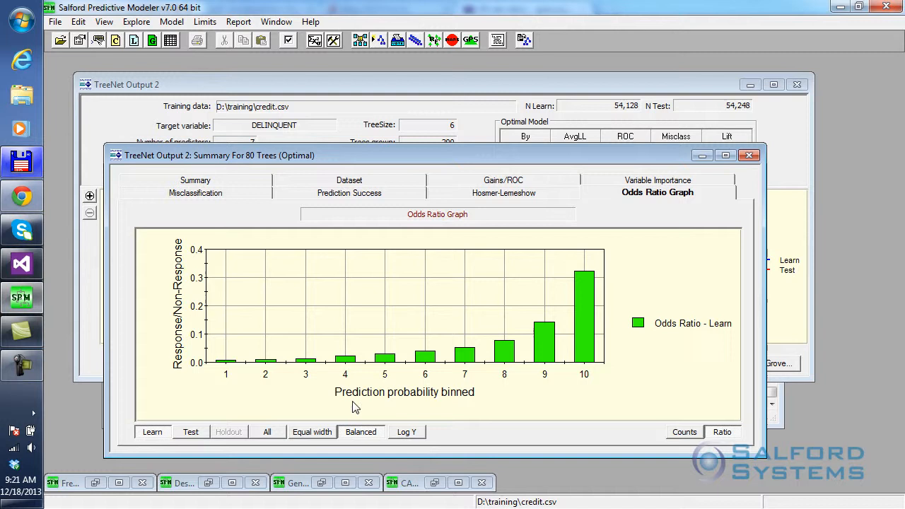
mouse_move(526, 414)
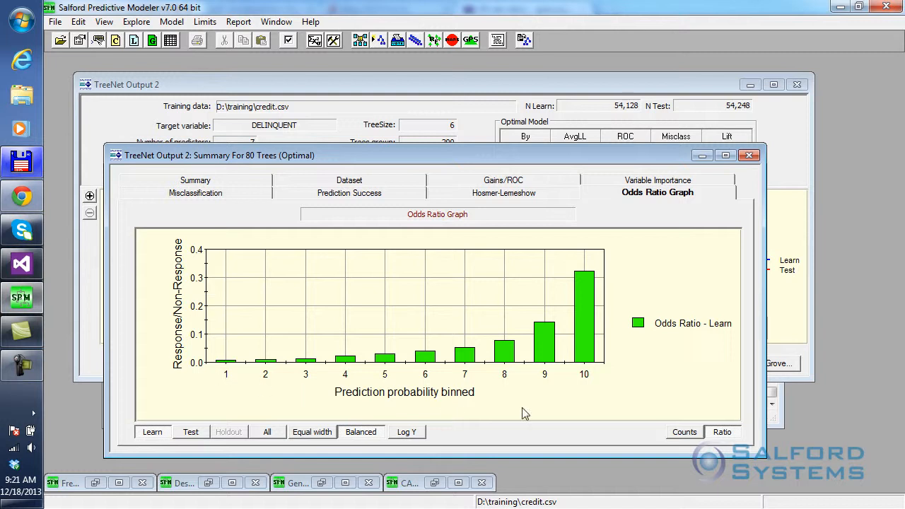
mouse_move(596, 381)
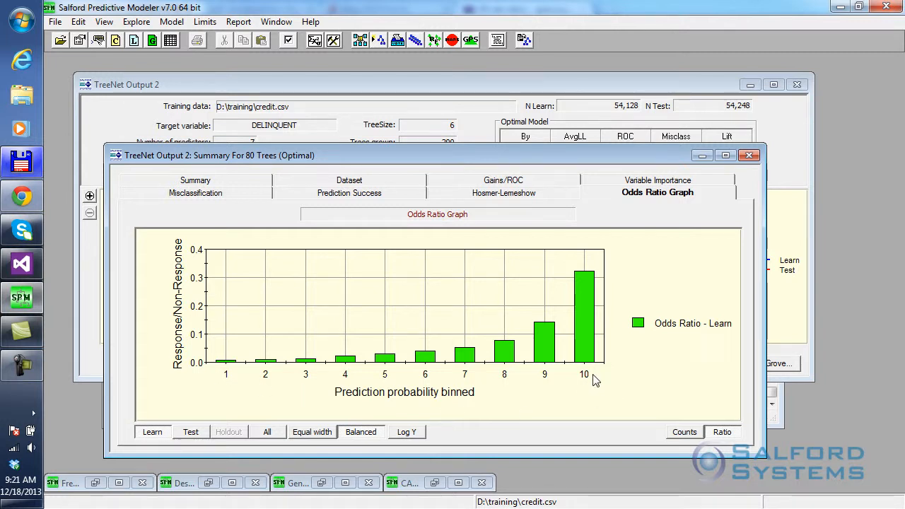
mouse_move(174, 394)
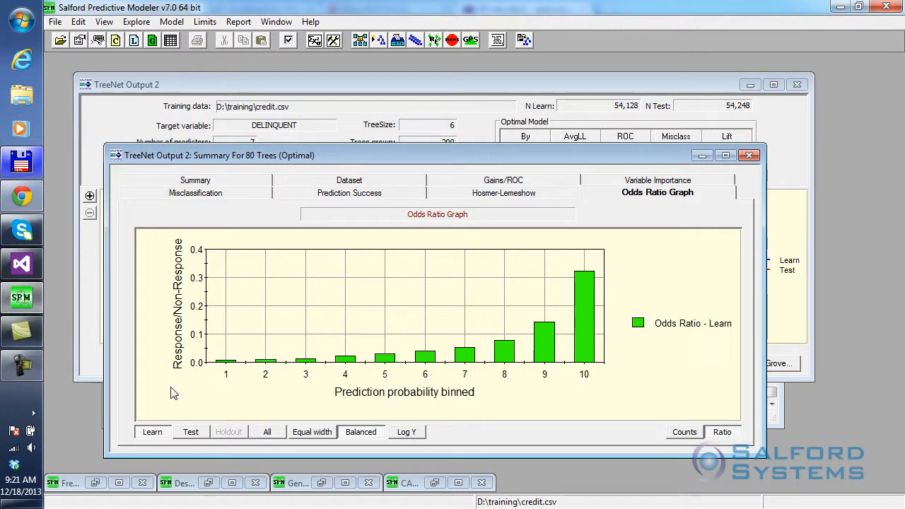
mouse_move(573, 300)
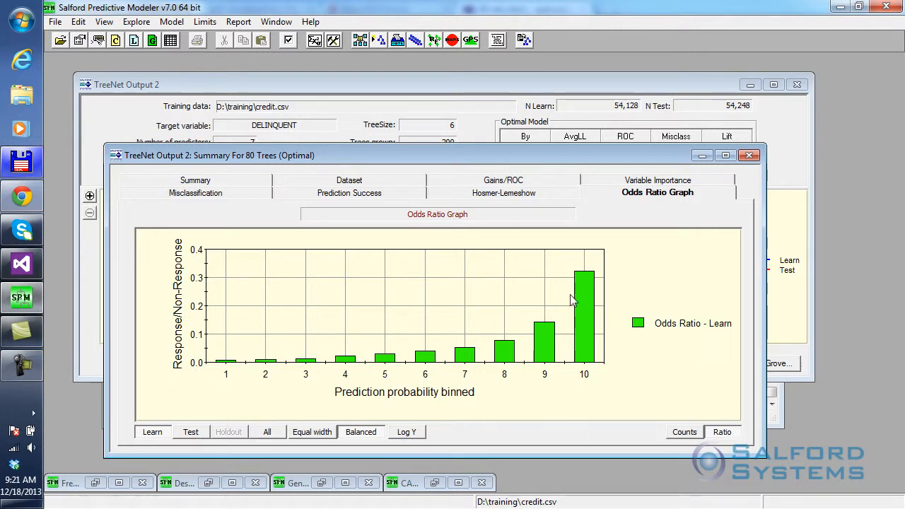
mouse_move(324, 458)
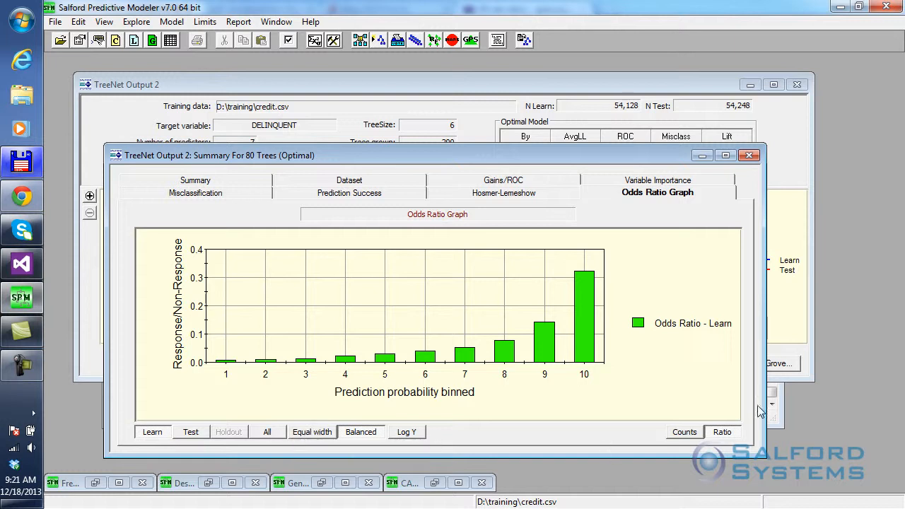
click(191, 432)
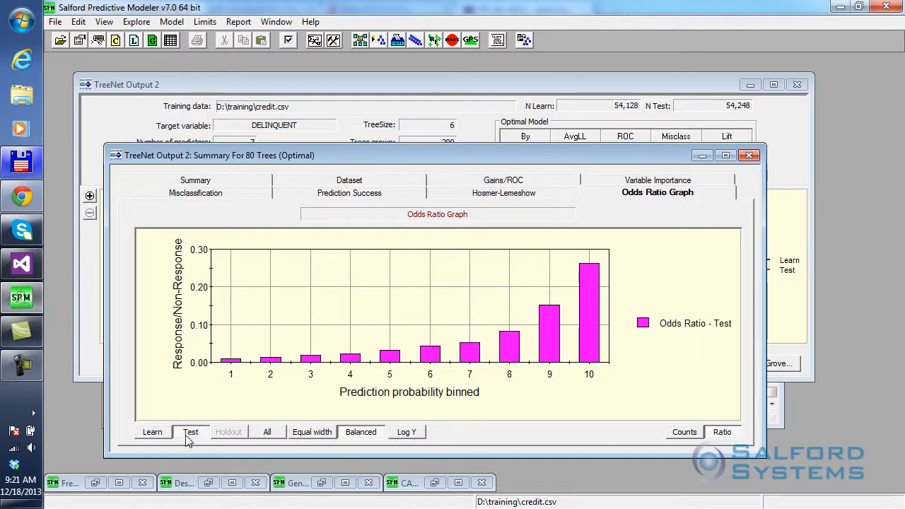
click(266, 432)
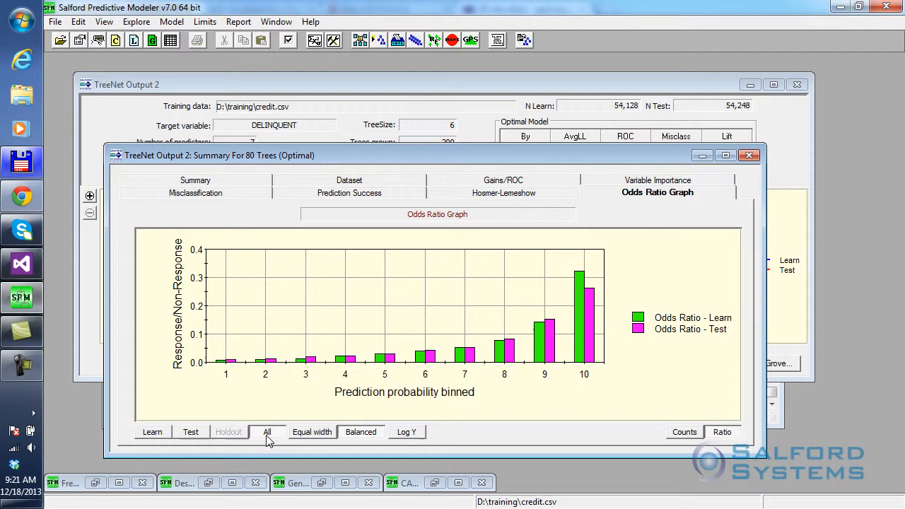
mouse_move(684, 439)
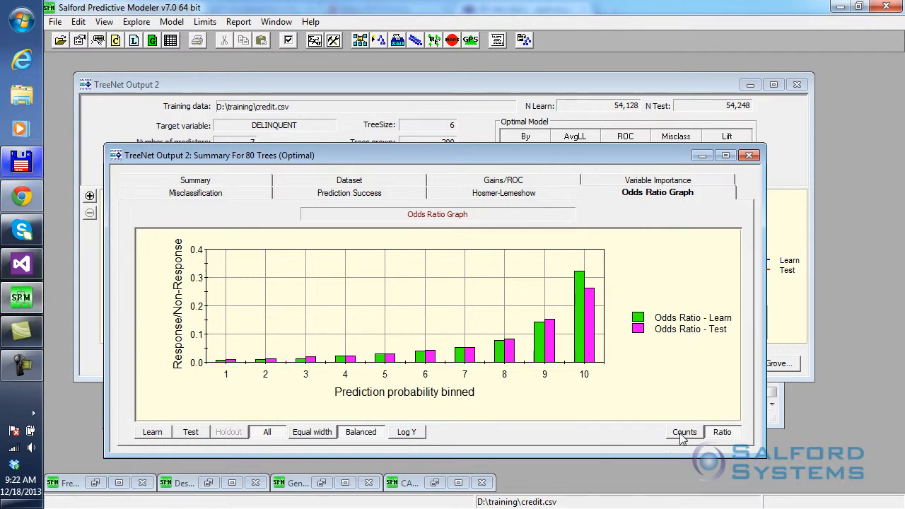
click(684, 432)
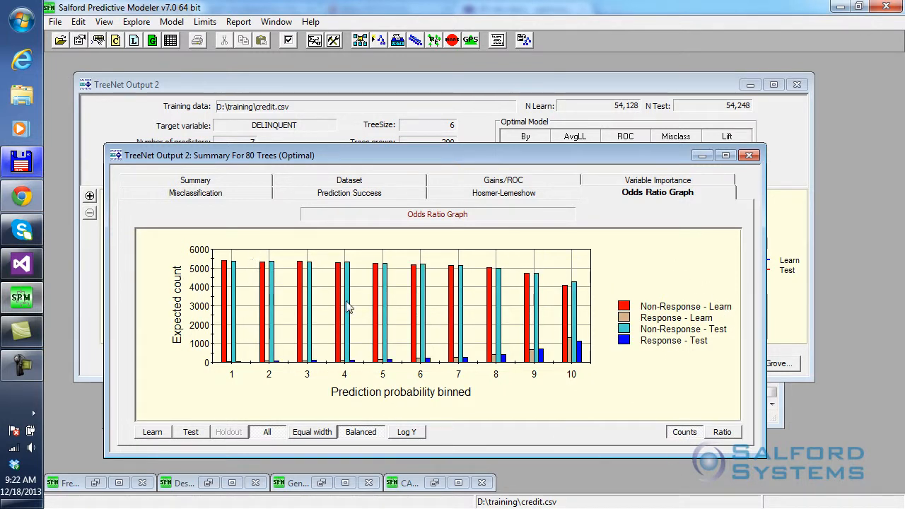
mouse_move(714, 310)
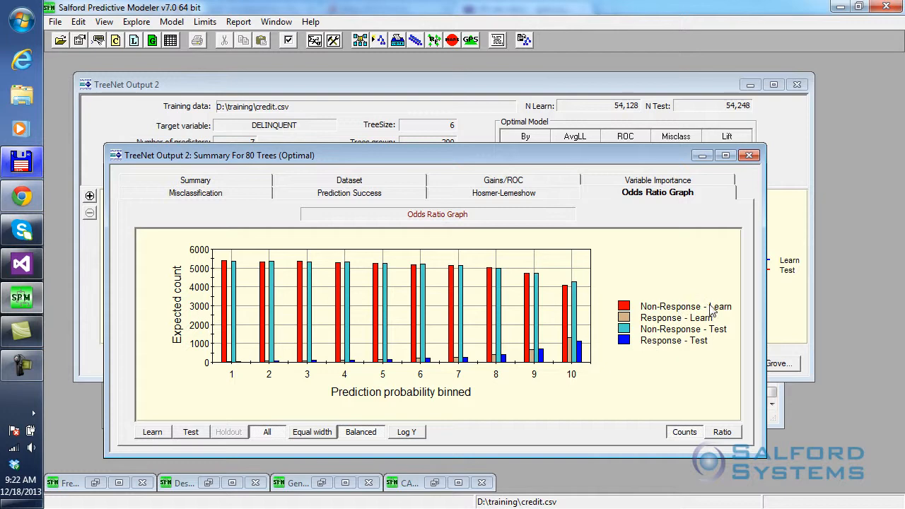
mouse_move(624, 374)
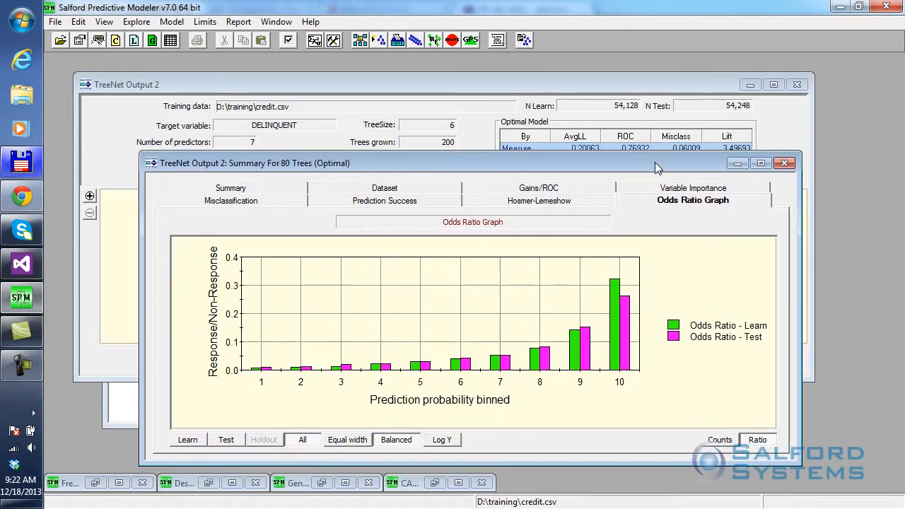
Close the TreeNet Output 2 summary window to return to the ROC chart.
click(231, 187)
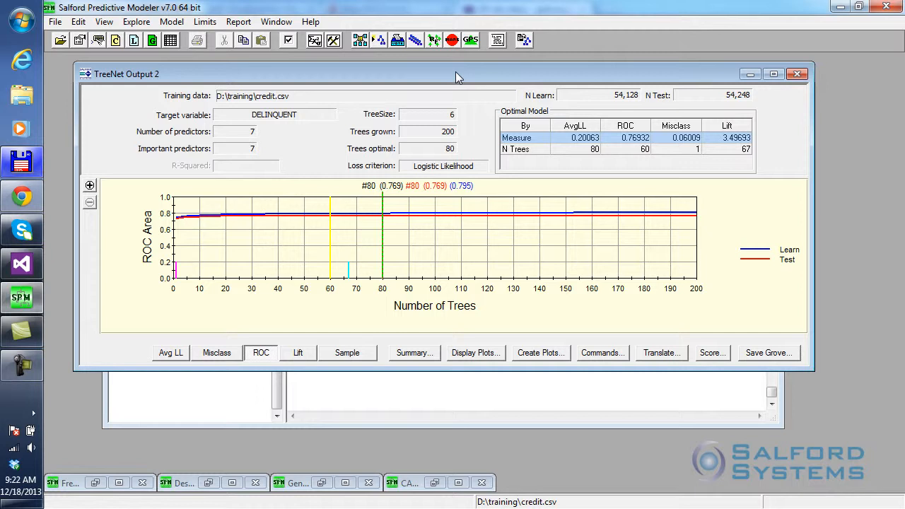
mouse_move(436, 284)
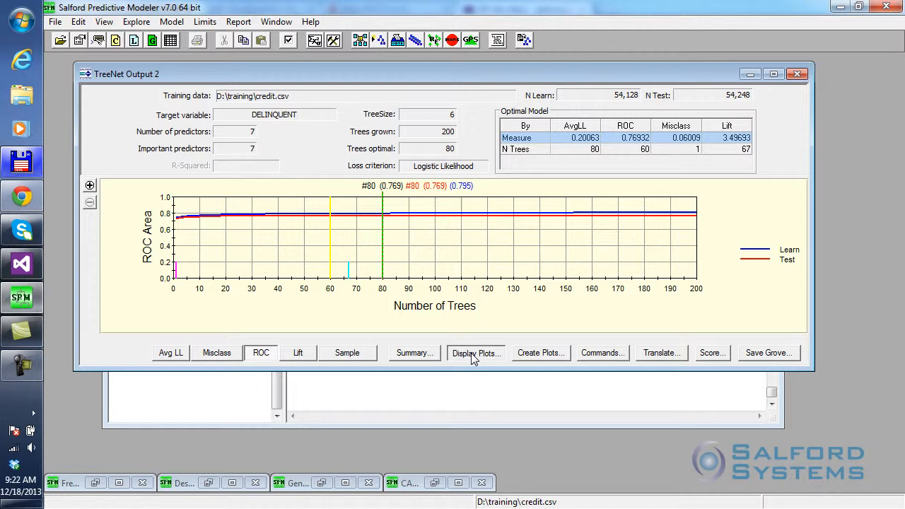
Show all one- and two-predictor dependence plots from Plot Selection.
click(477, 353)
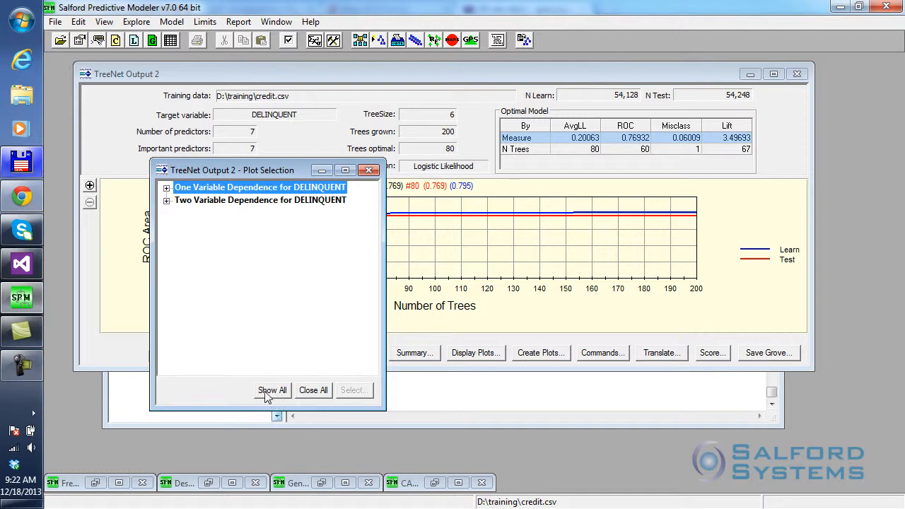
click(272, 390)
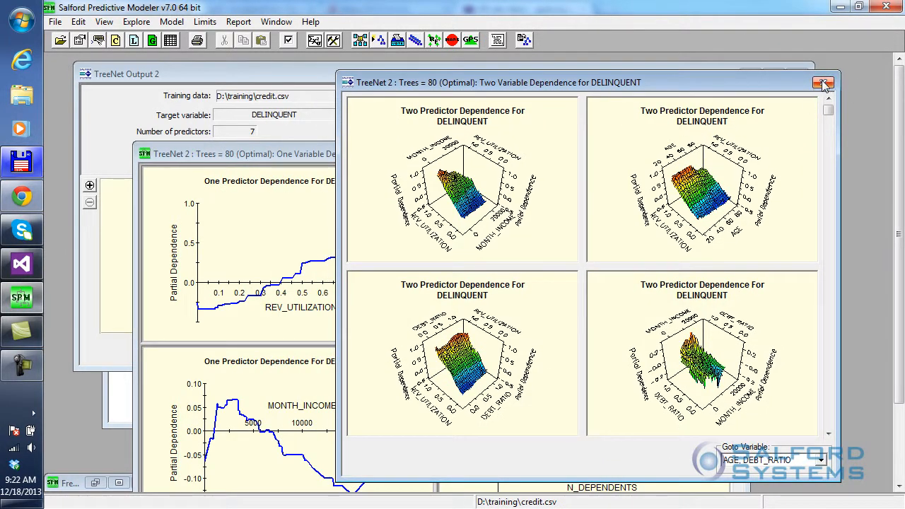
Close the Two Variable Dependence window, keeping the one-variable plots for DELINQUENT.
click(824, 82)
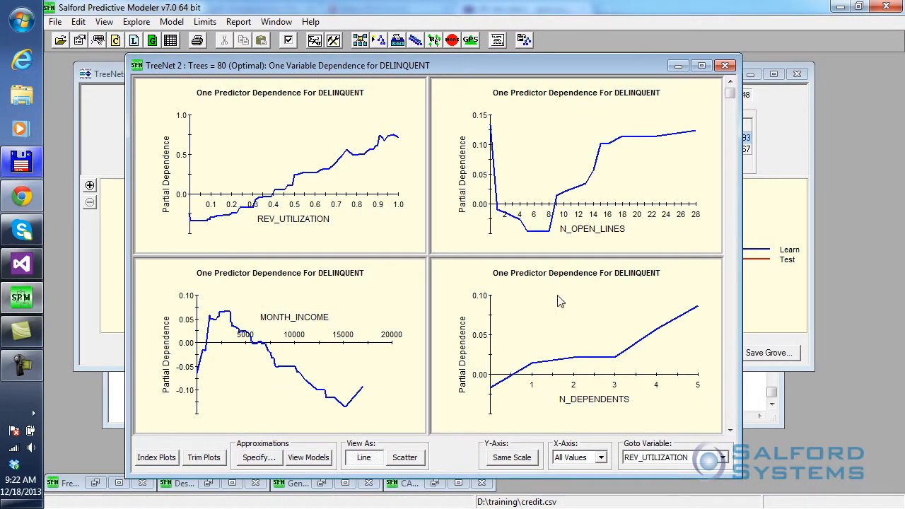
mouse_move(421, 288)
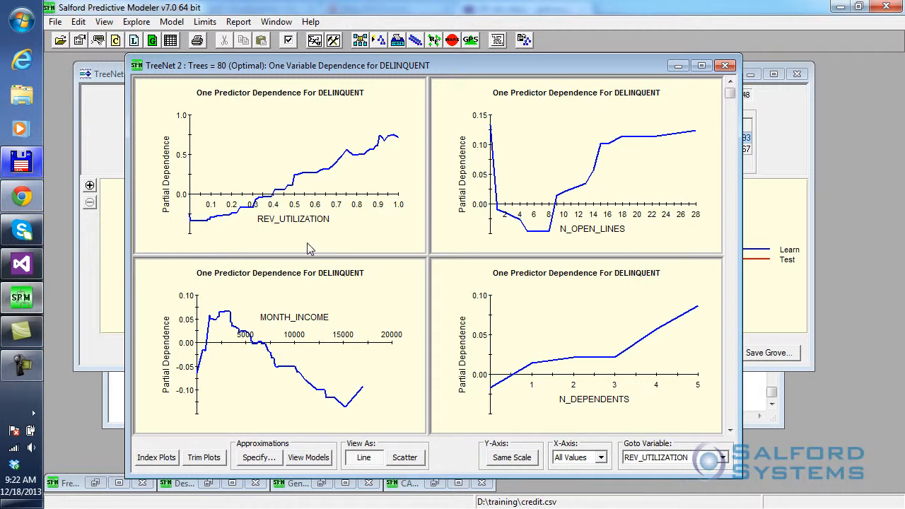
mouse_move(295, 256)
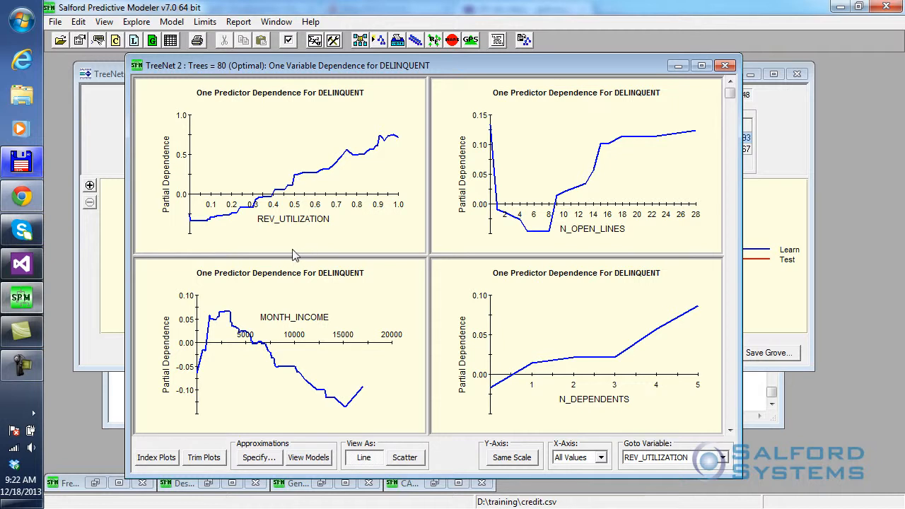
mouse_move(204, 248)
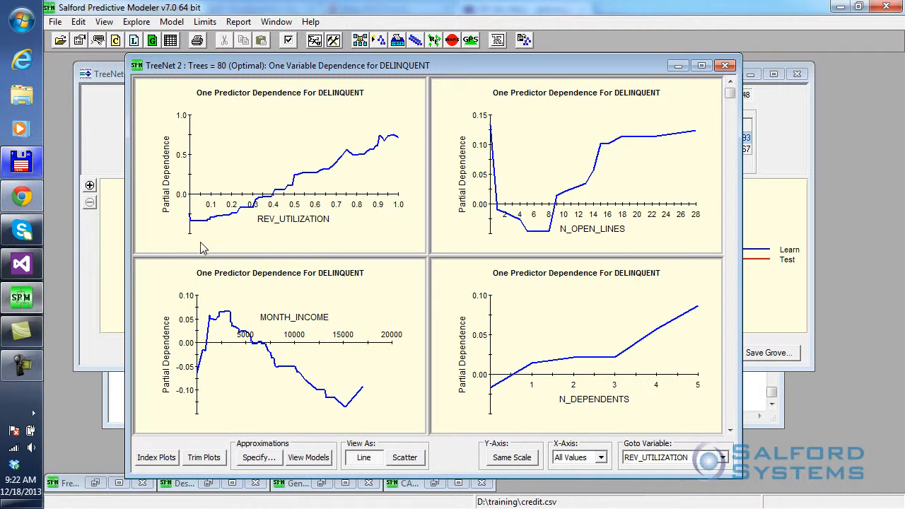
mouse_move(248, 261)
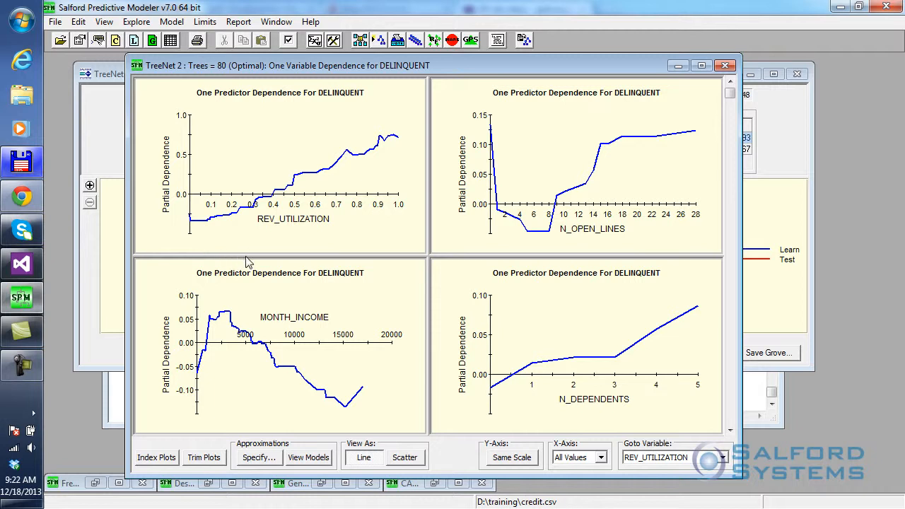
mouse_move(329, 190)
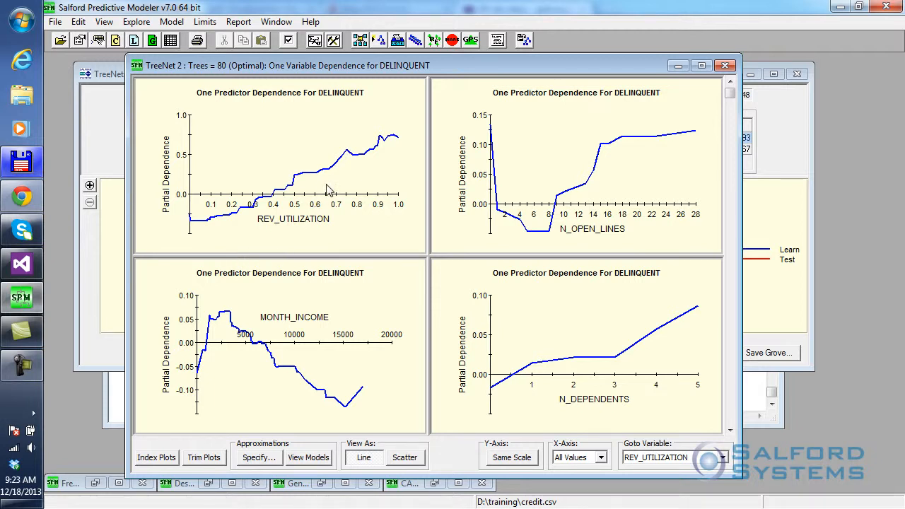
mouse_move(328, 193)
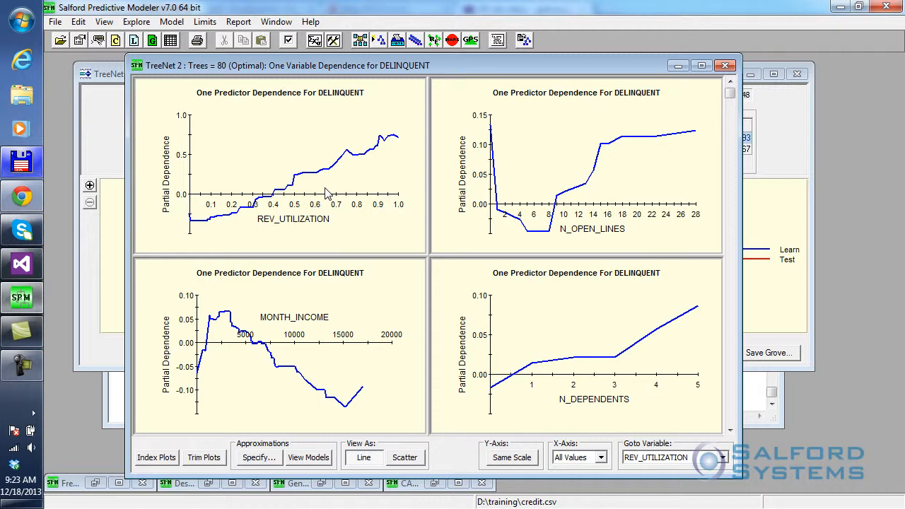
mouse_move(282, 374)
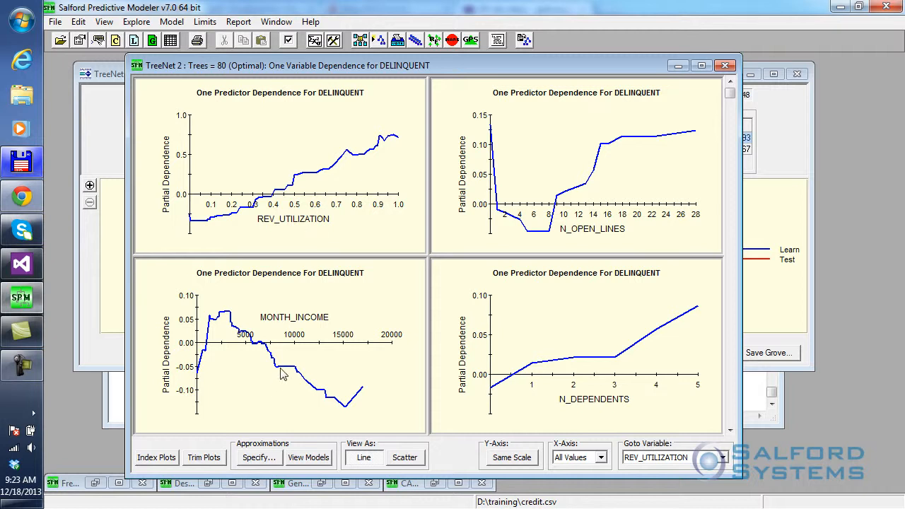
mouse_move(197, 226)
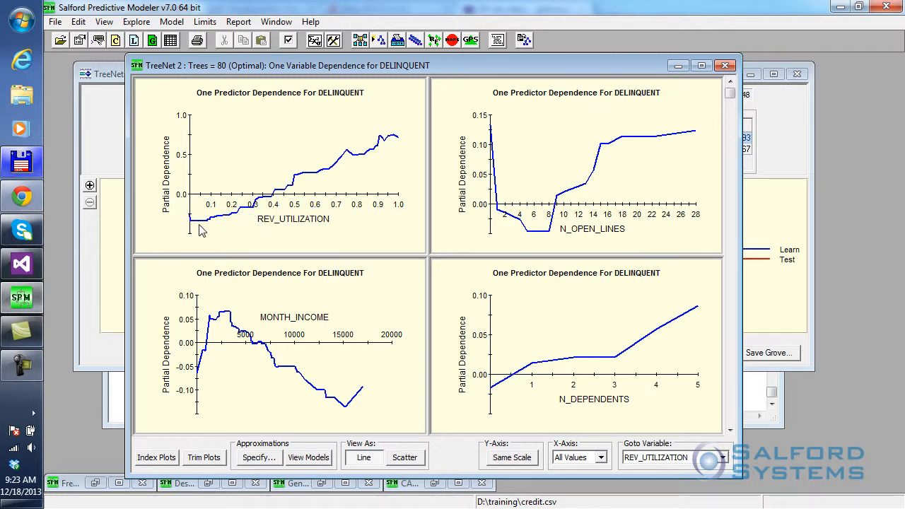
mouse_move(400, 143)
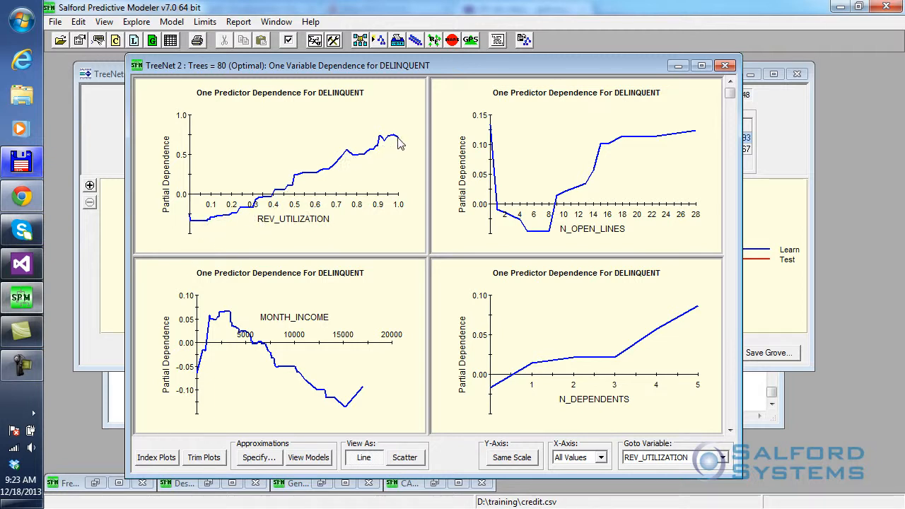
mouse_move(198, 227)
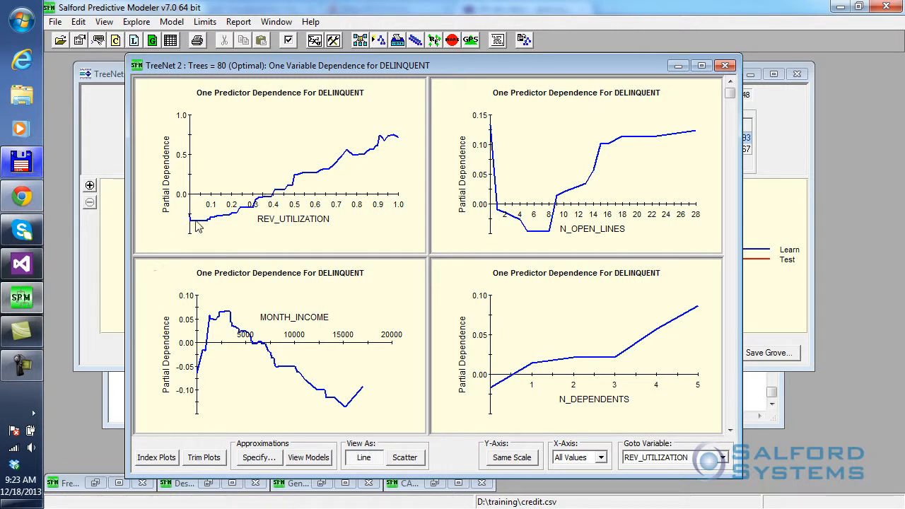
mouse_move(379, 150)
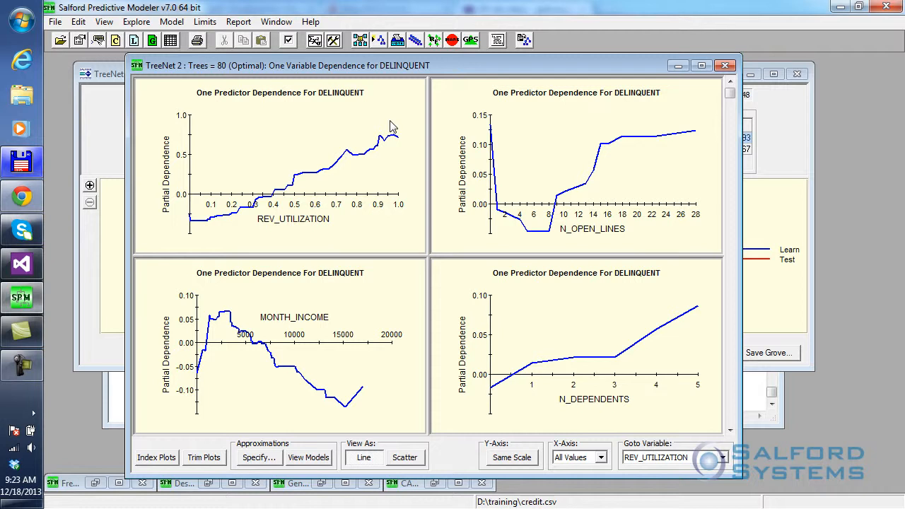
mouse_move(274, 177)
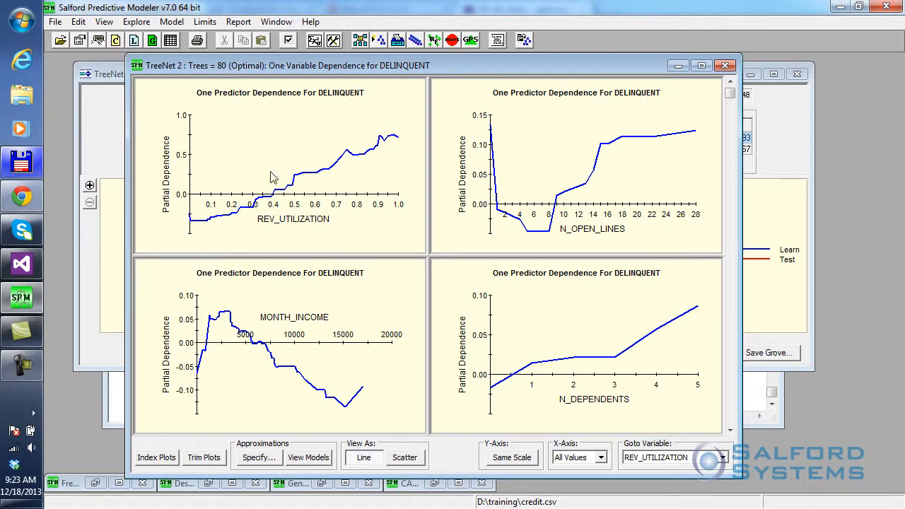
mouse_move(198, 233)
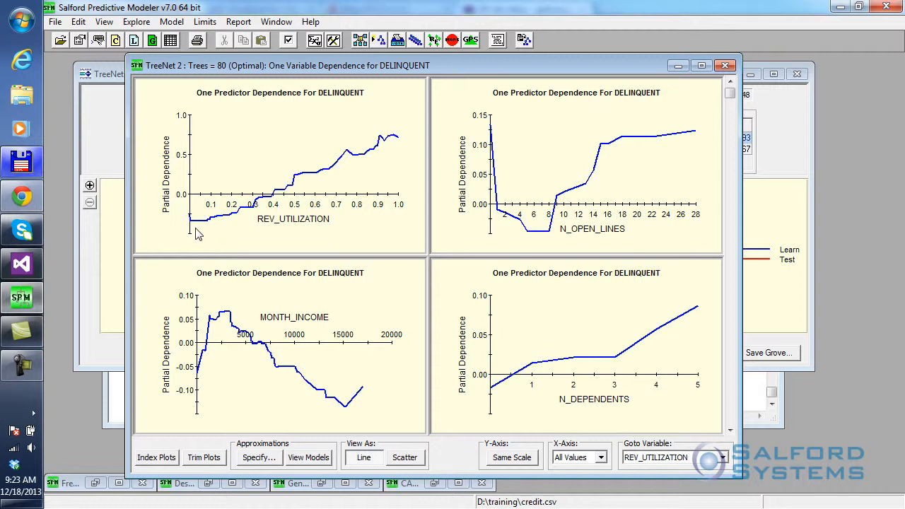
mouse_move(200, 236)
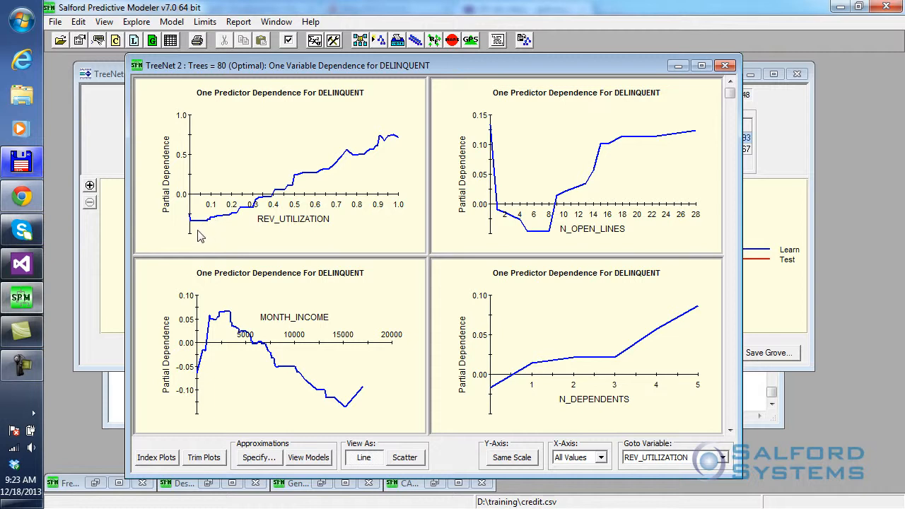
mouse_move(366, 165)
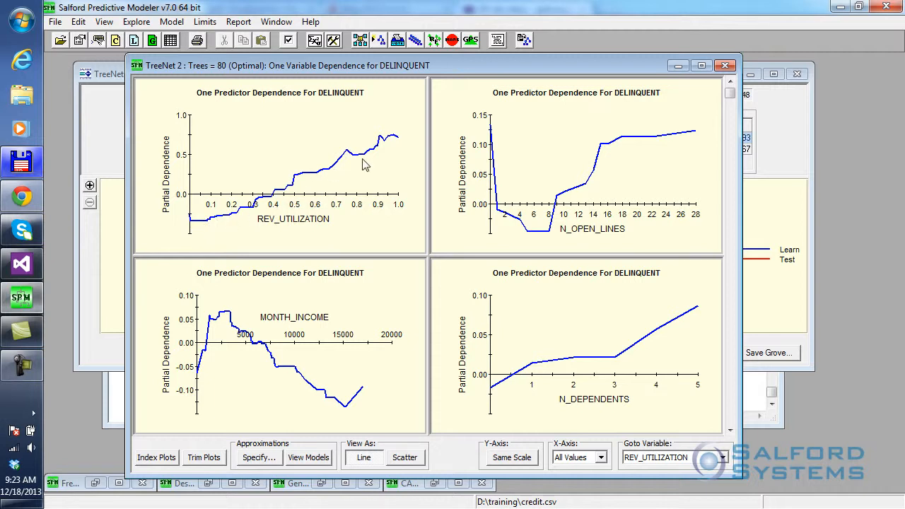
mouse_move(342, 155)
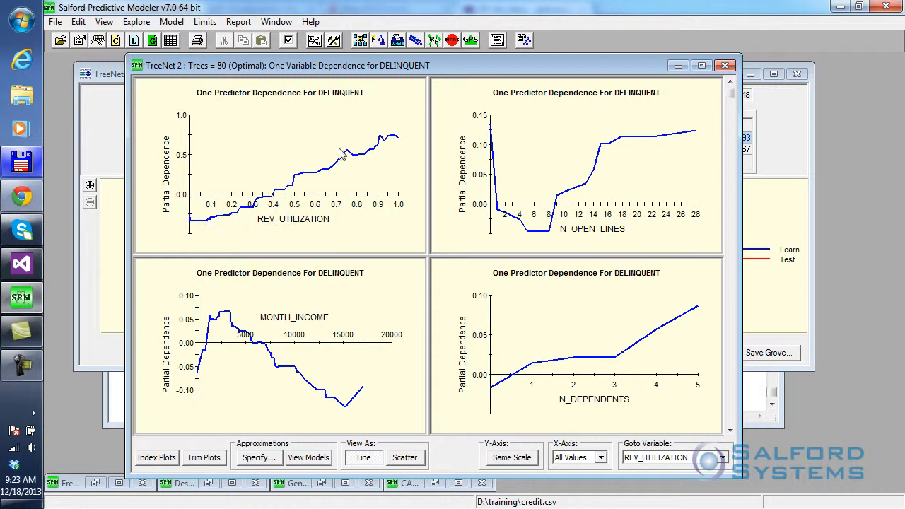
mouse_move(200, 233)
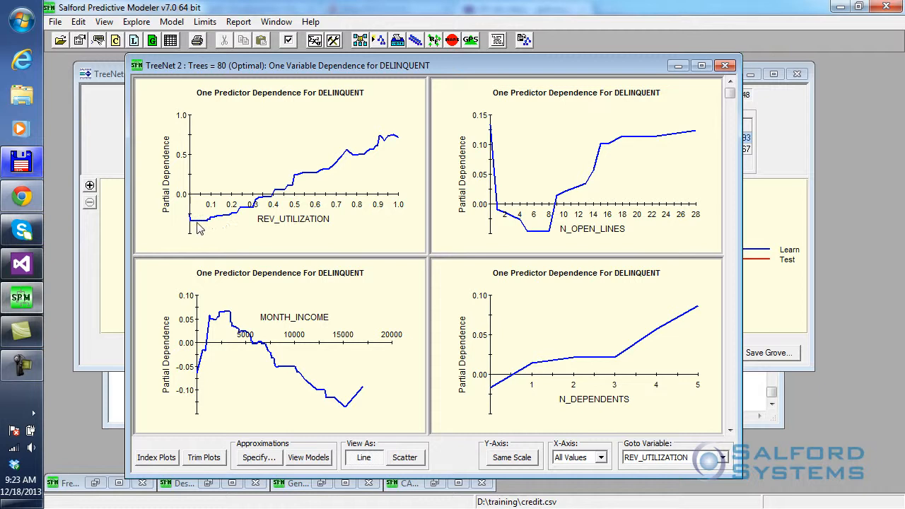
mouse_move(397, 146)
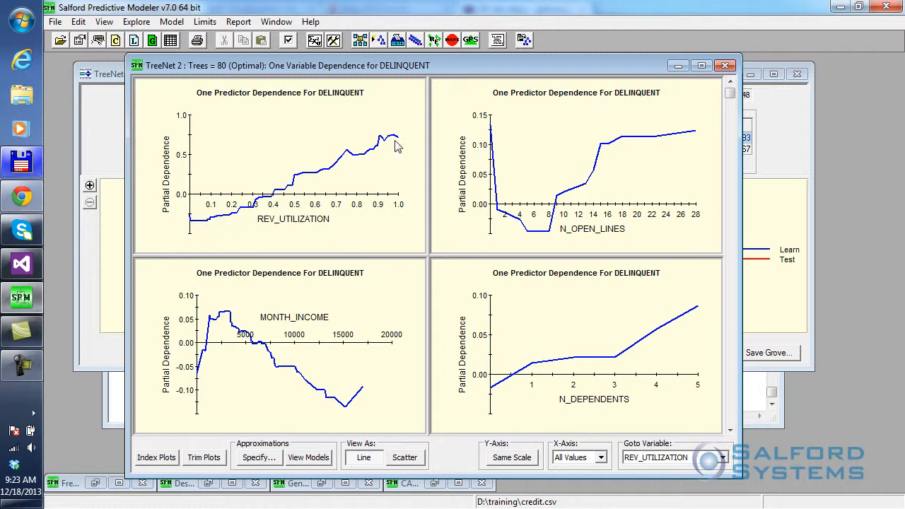
mouse_move(265, 202)
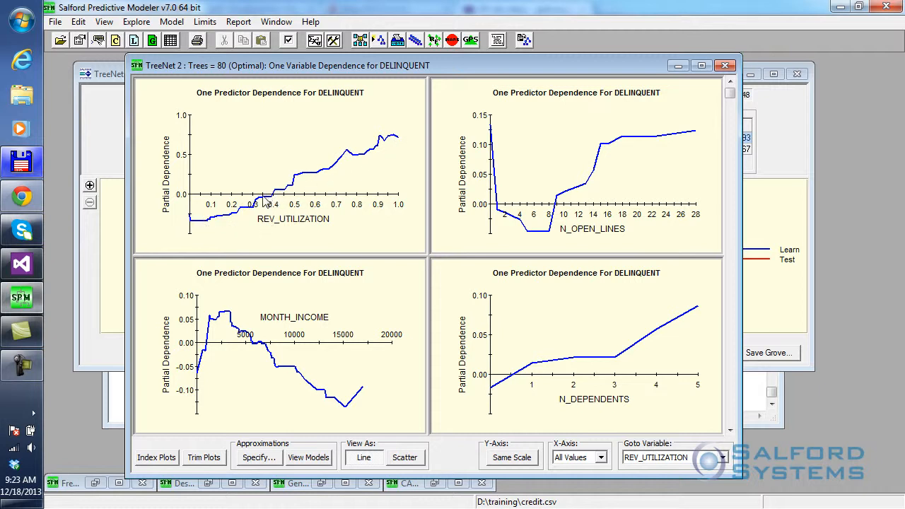
mouse_move(274, 197)
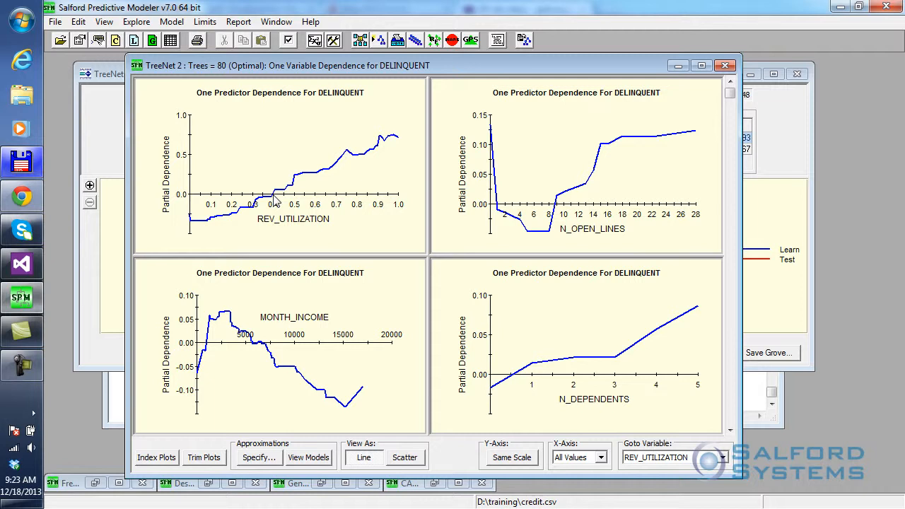
mouse_move(576, 303)
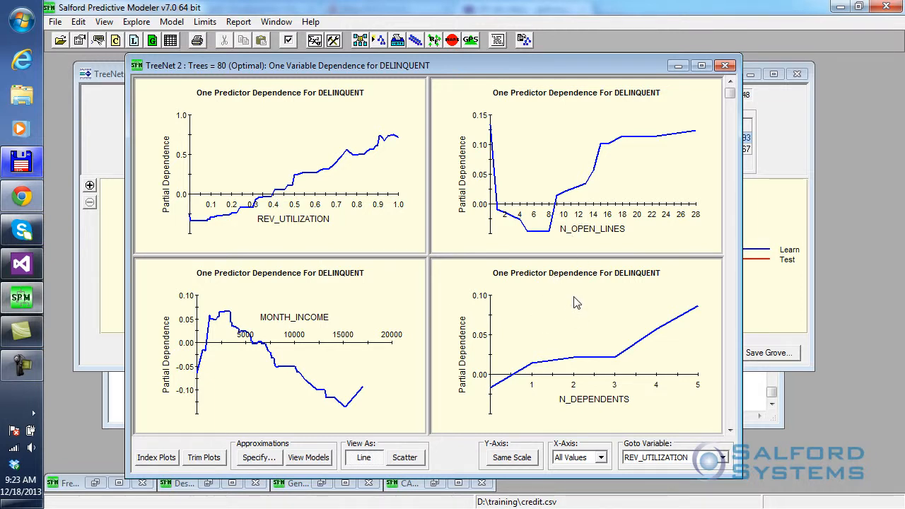
mouse_move(573, 257)
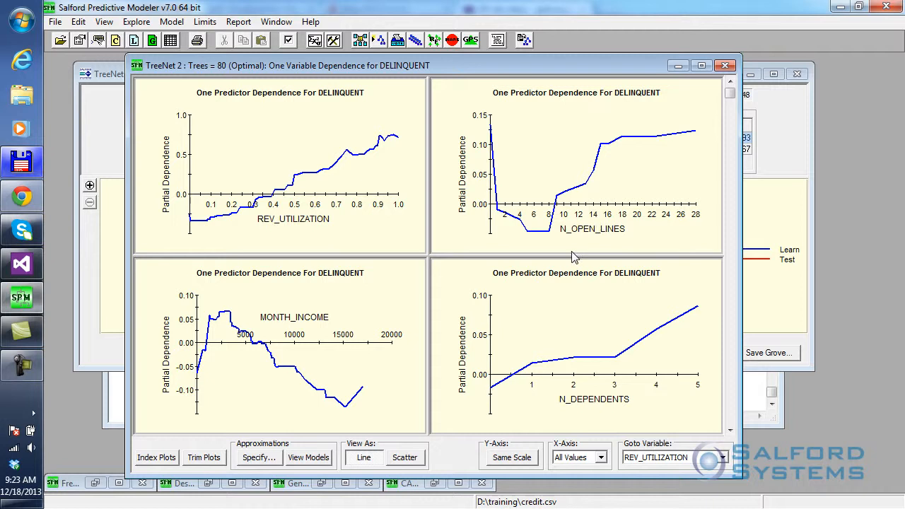
mouse_move(527, 239)
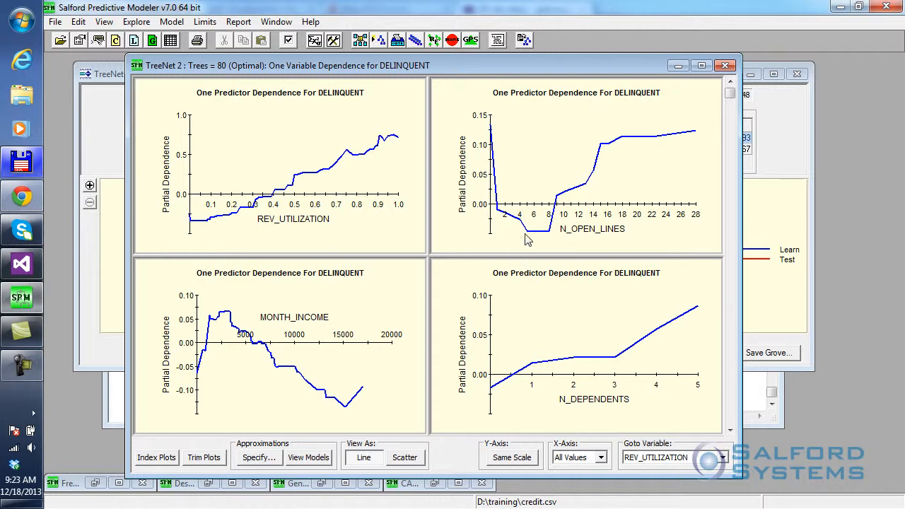
mouse_move(493, 133)
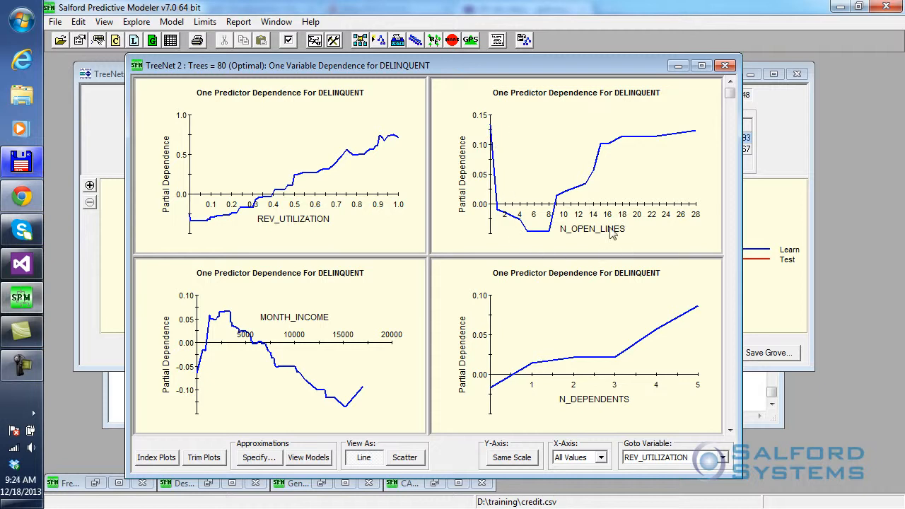
mouse_move(615, 211)
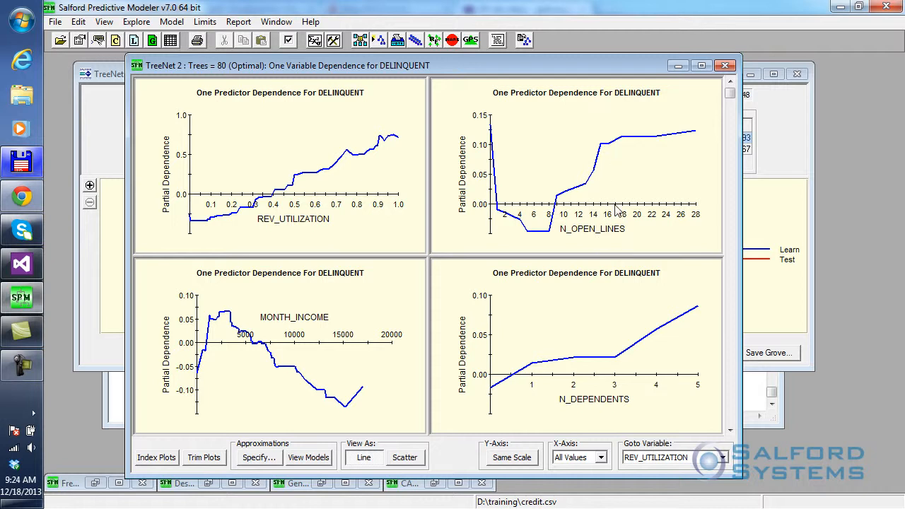
mouse_move(686, 142)
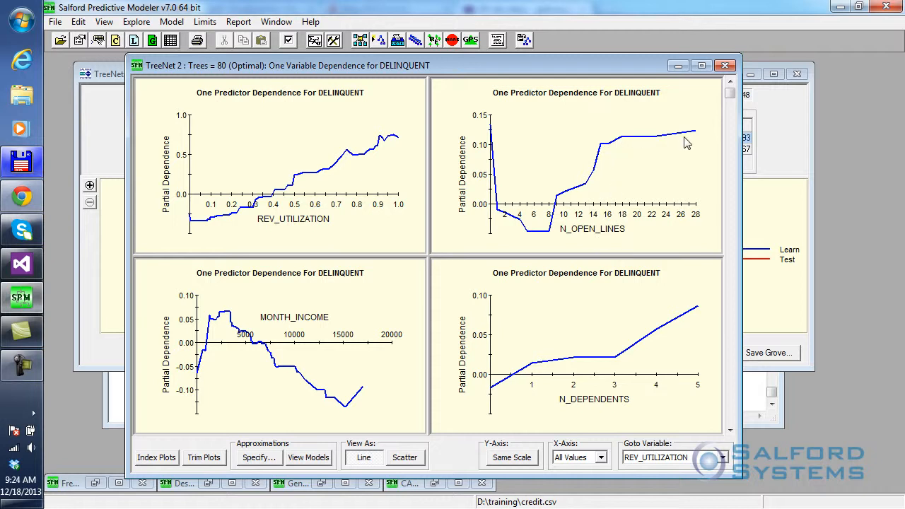
mouse_move(498, 145)
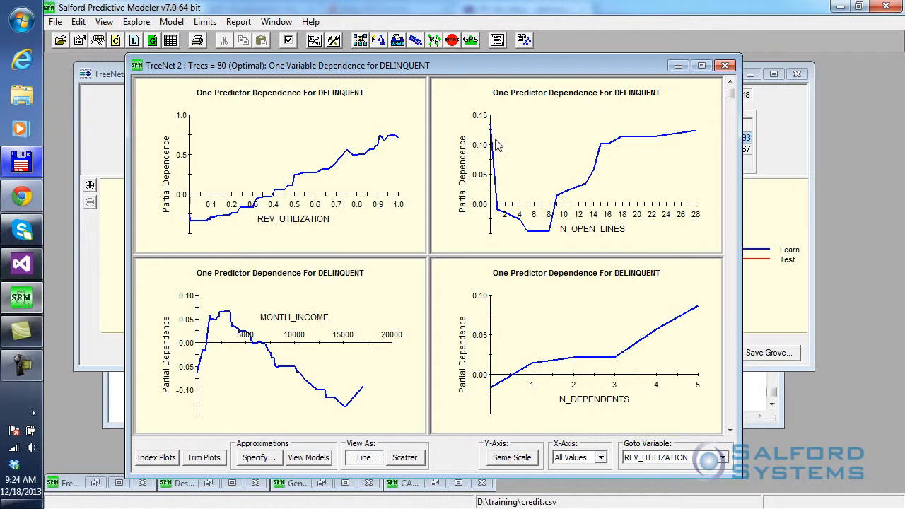
mouse_move(544, 234)
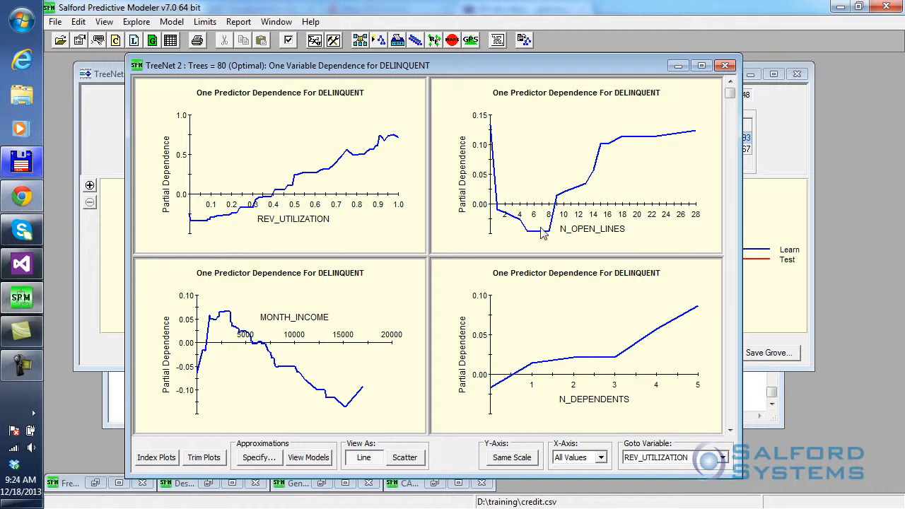
mouse_move(511, 226)
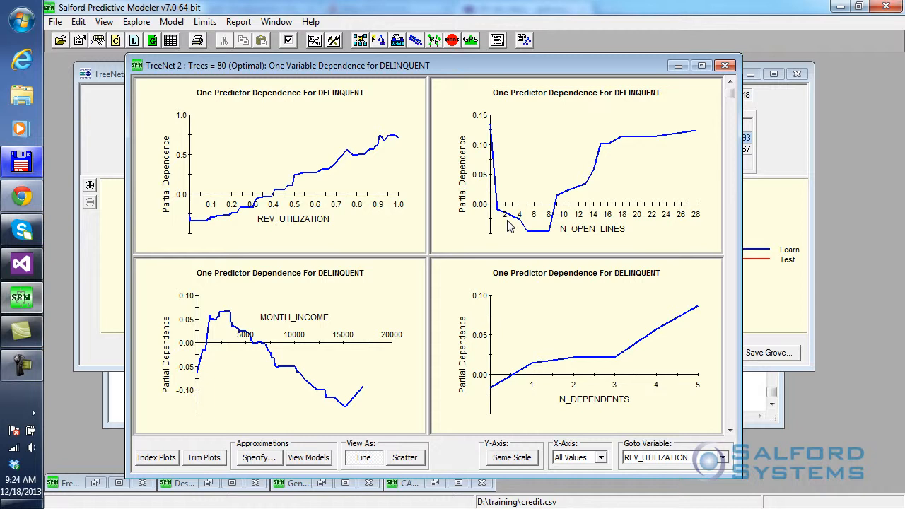
mouse_move(544, 145)
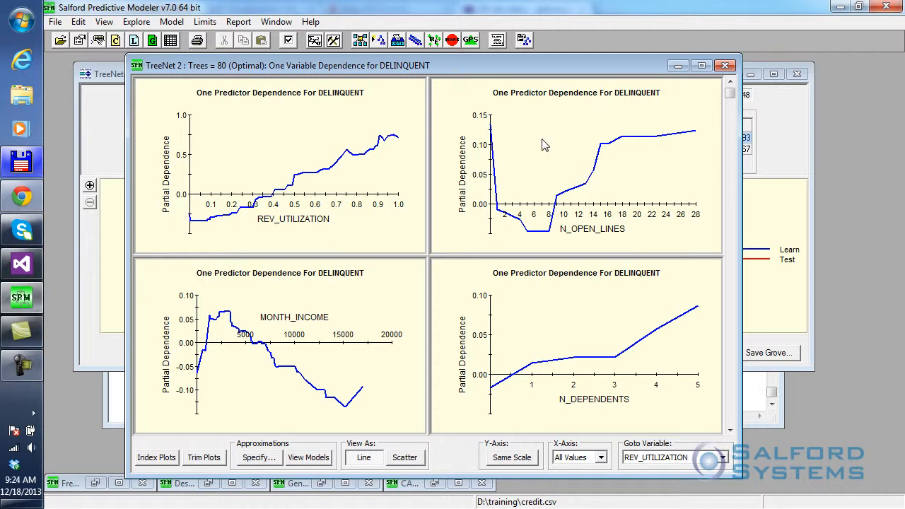
mouse_move(541, 255)
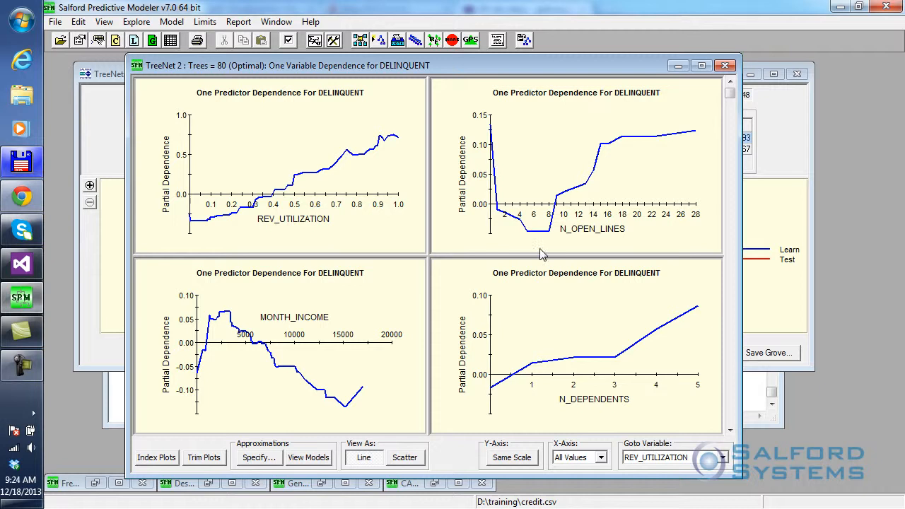
mouse_move(548, 239)
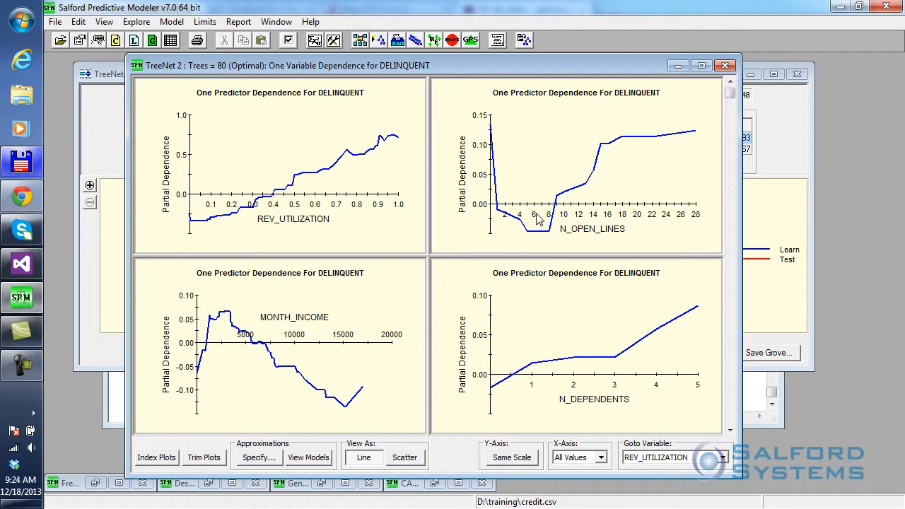
mouse_move(525, 249)
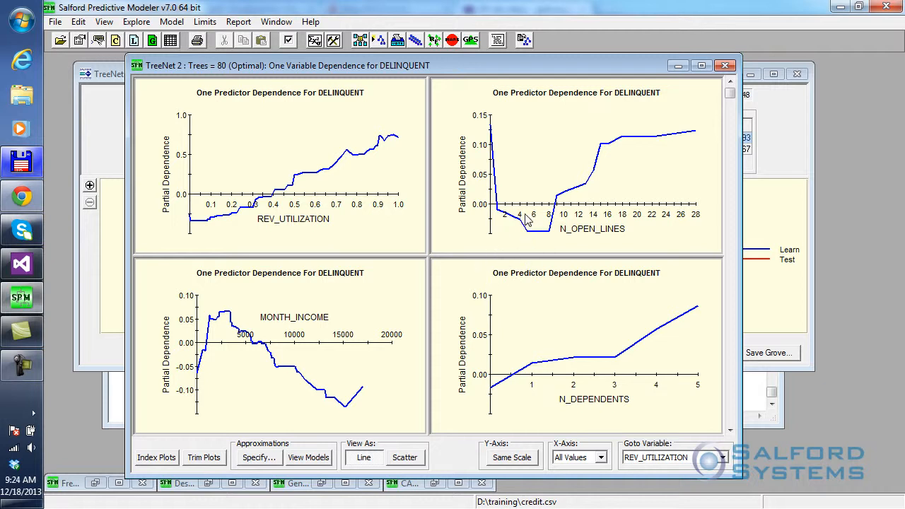
mouse_move(531, 221)
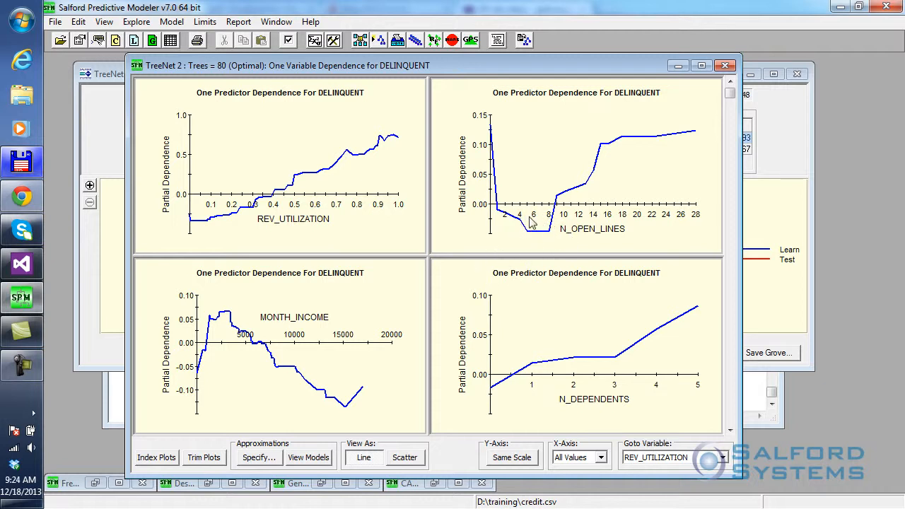
mouse_move(546, 223)
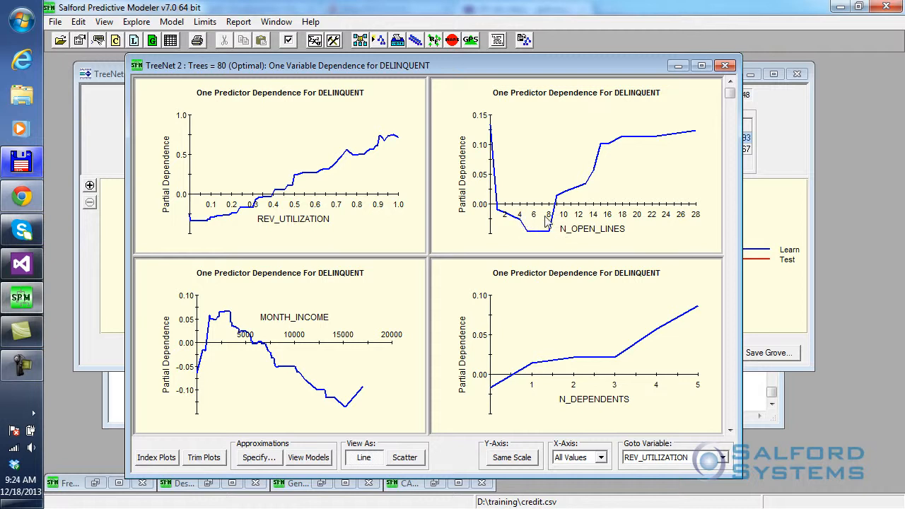
mouse_move(290, 321)
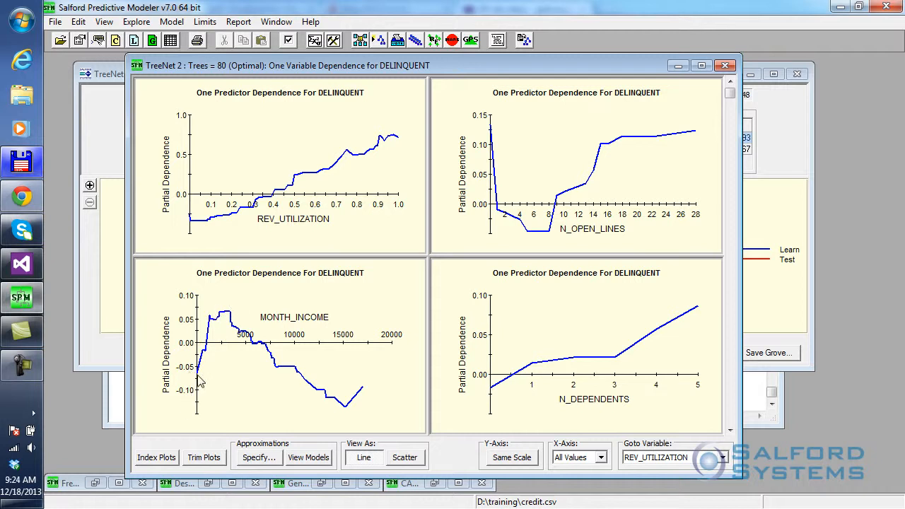
mouse_move(225, 322)
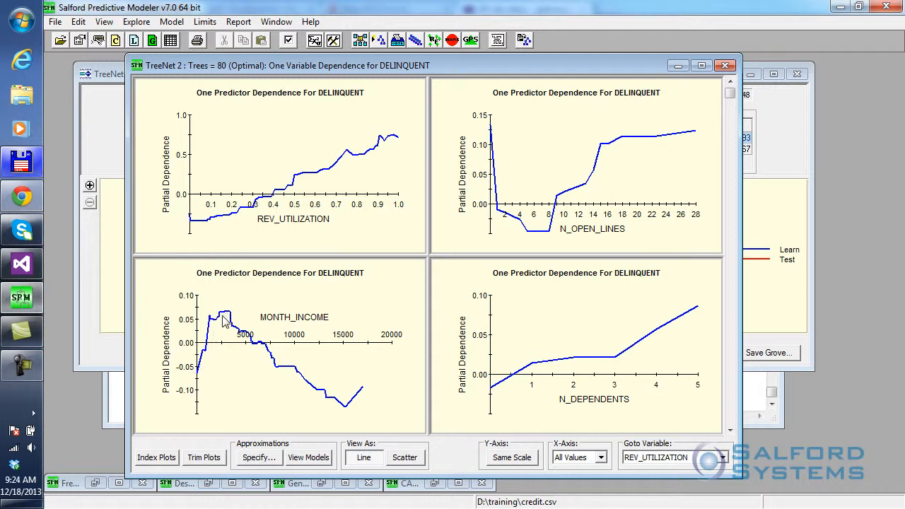
mouse_move(214, 366)
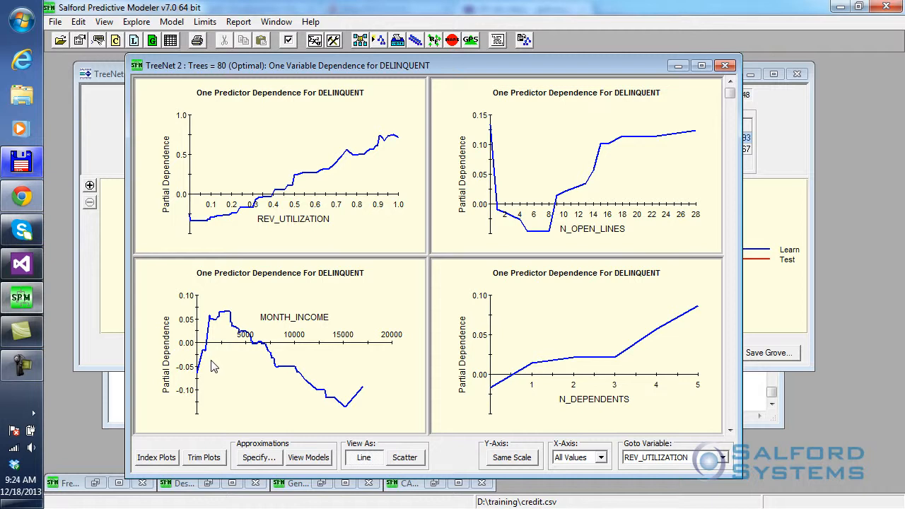
mouse_move(223, 320)
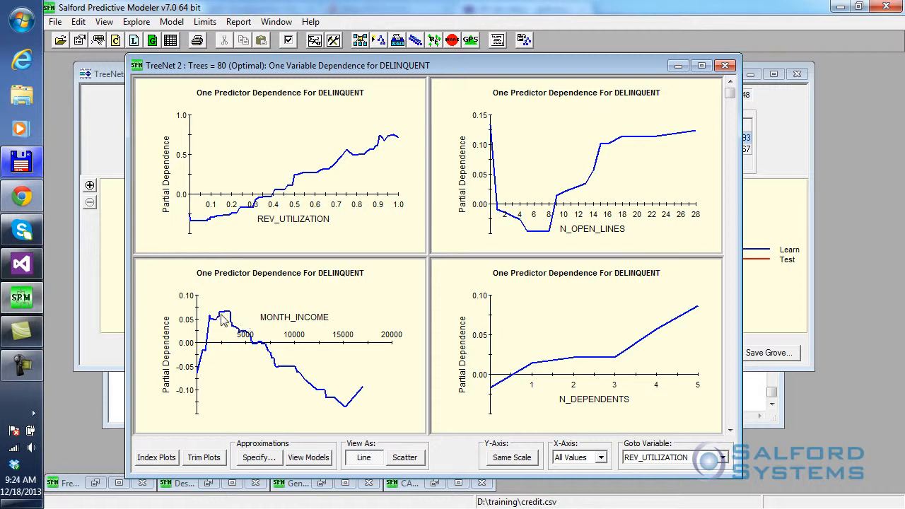
mouse_move(221, 318)
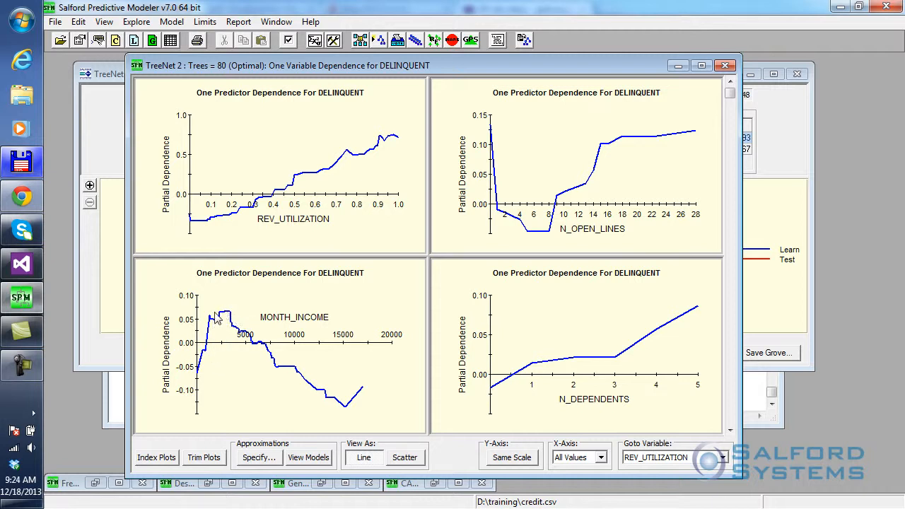
mouse_move(225, 317)
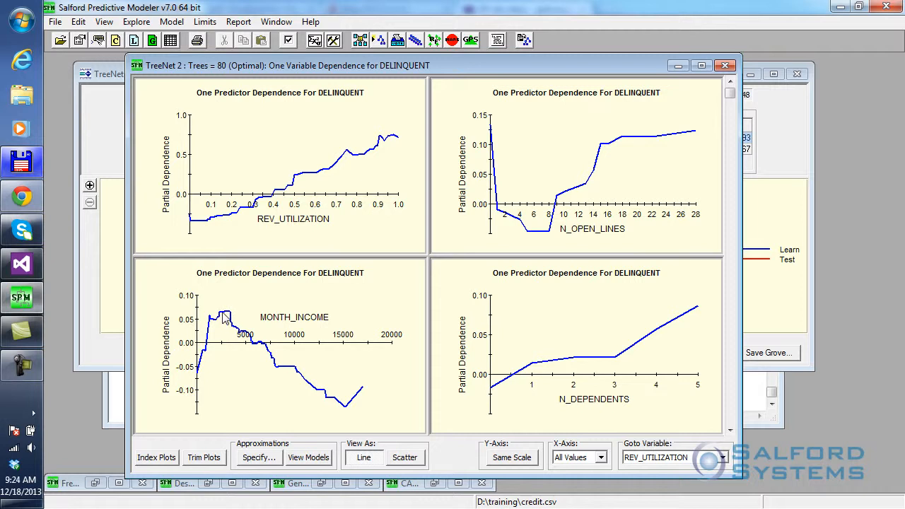
mouse_move(345, 408)
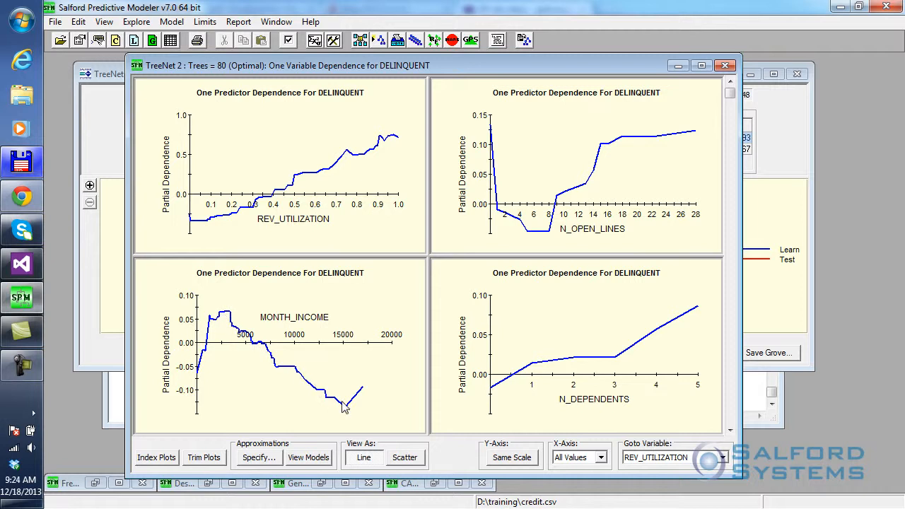
mouse_move(365, 391)
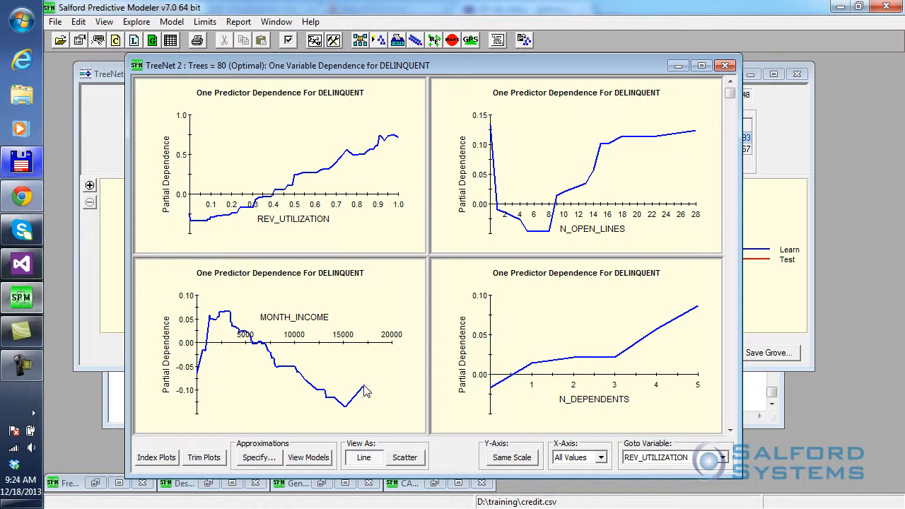
mouse_move(200, 364)
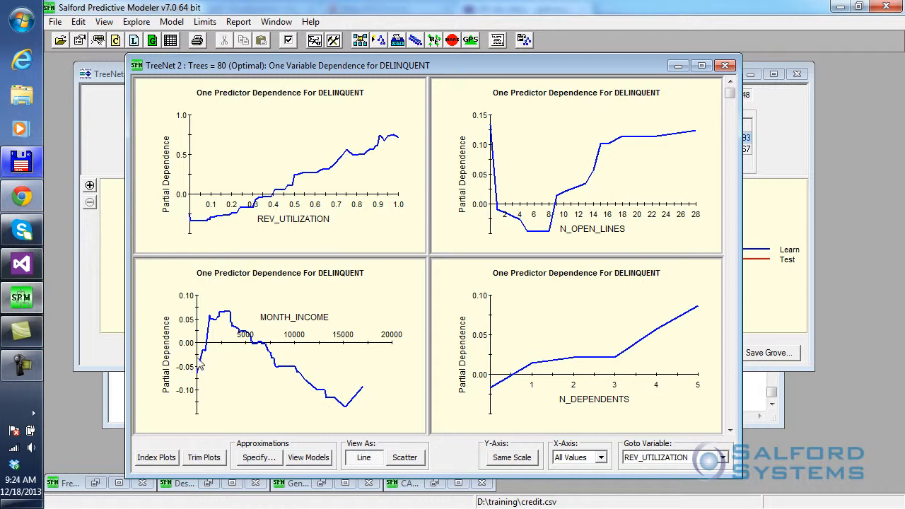
mouse_move(205, 371)
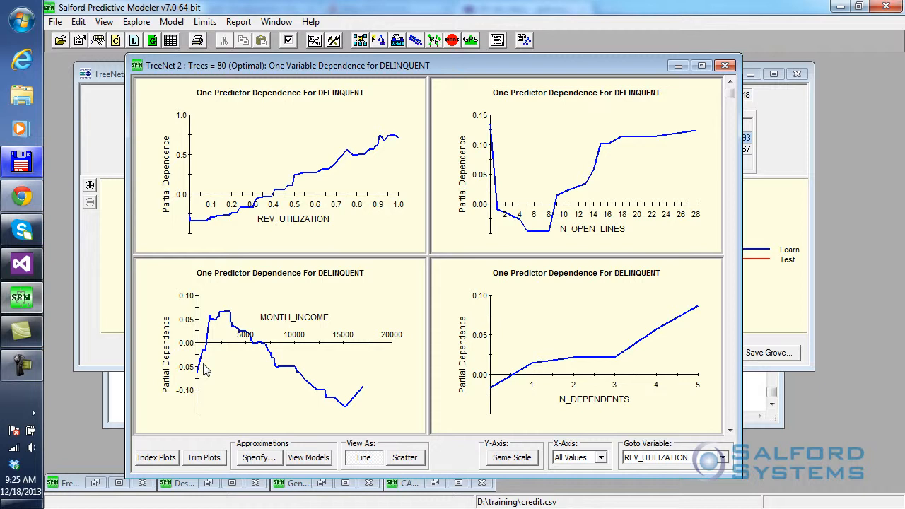
mouse_move(223, 379)
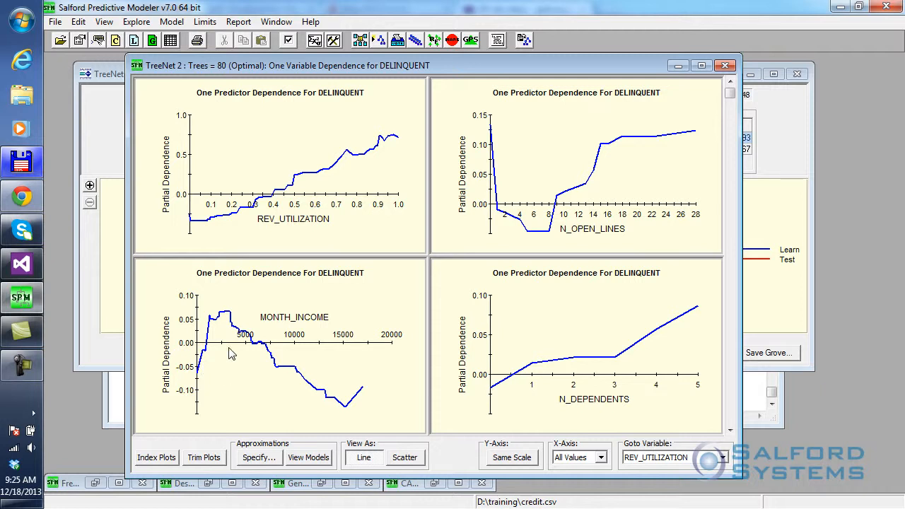
mouse_move(681, 424)
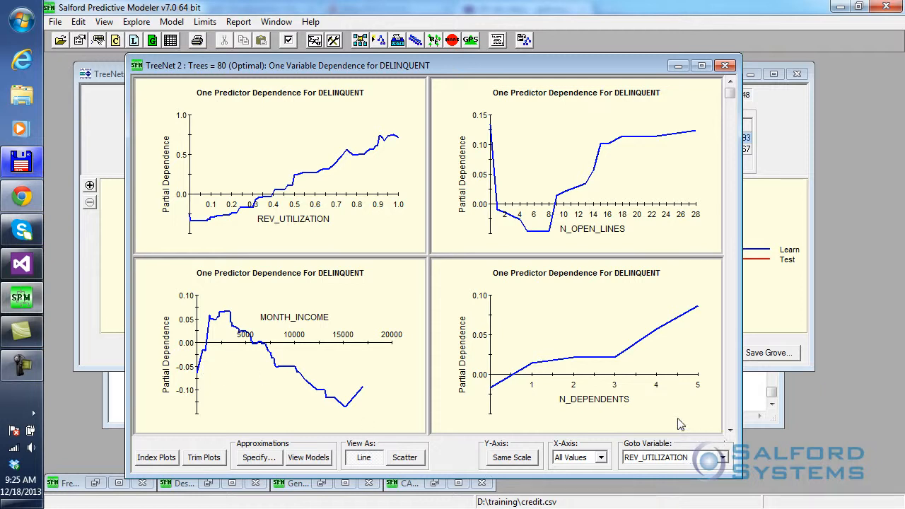
mouse_move(566, 424)
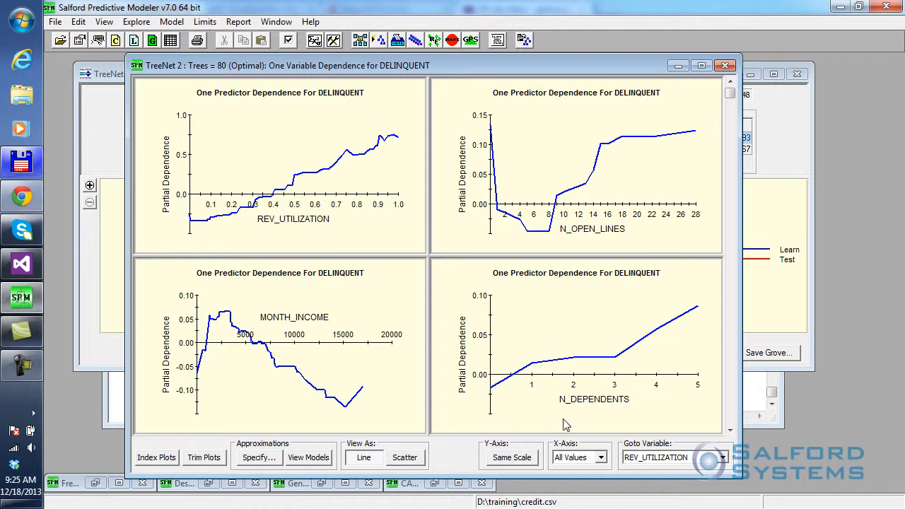
mouse_move(494, 394)
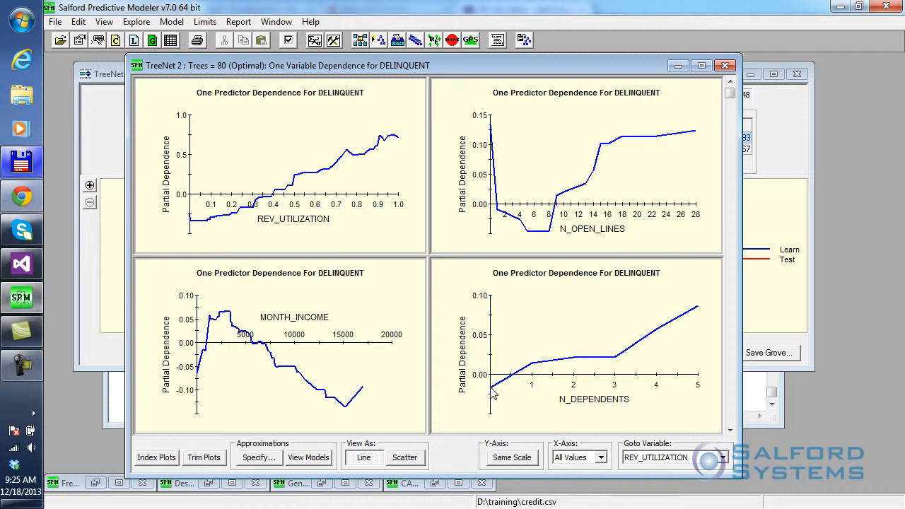
mouse_move(492, 396)
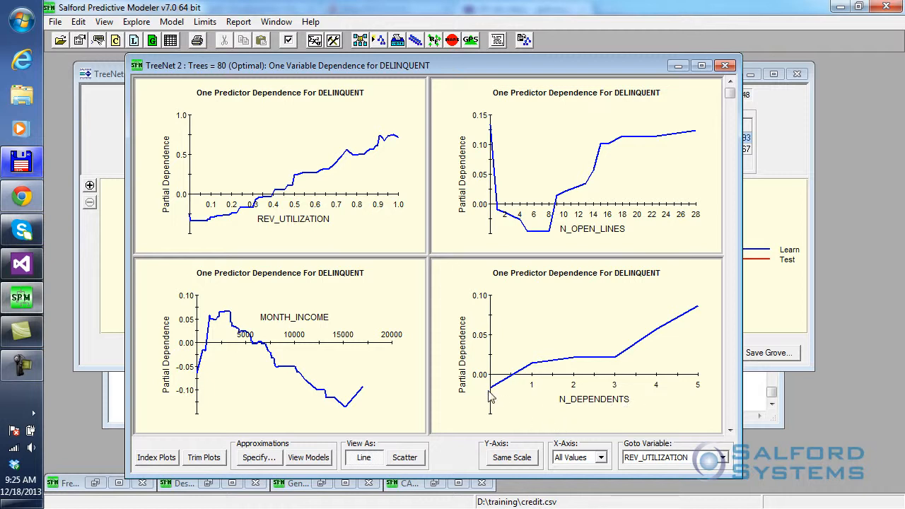
mouse_move(508, 407)
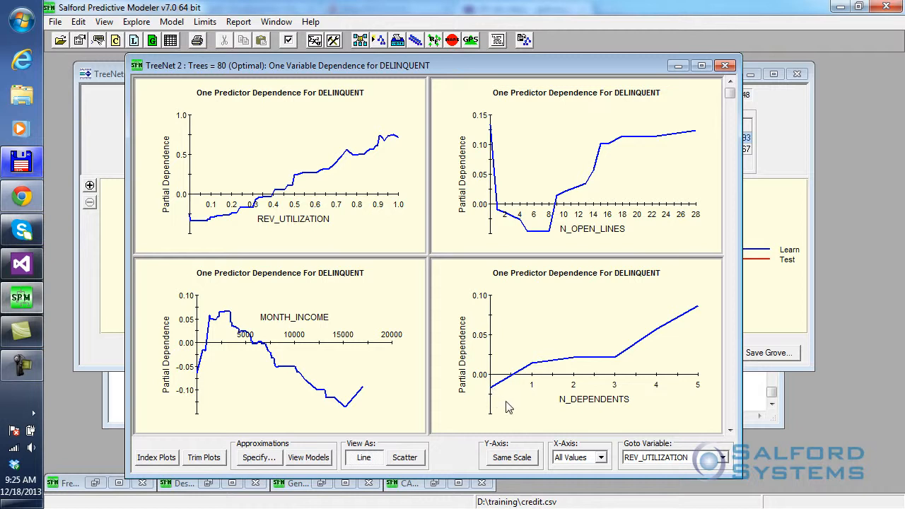
mouse_move(621, 382)
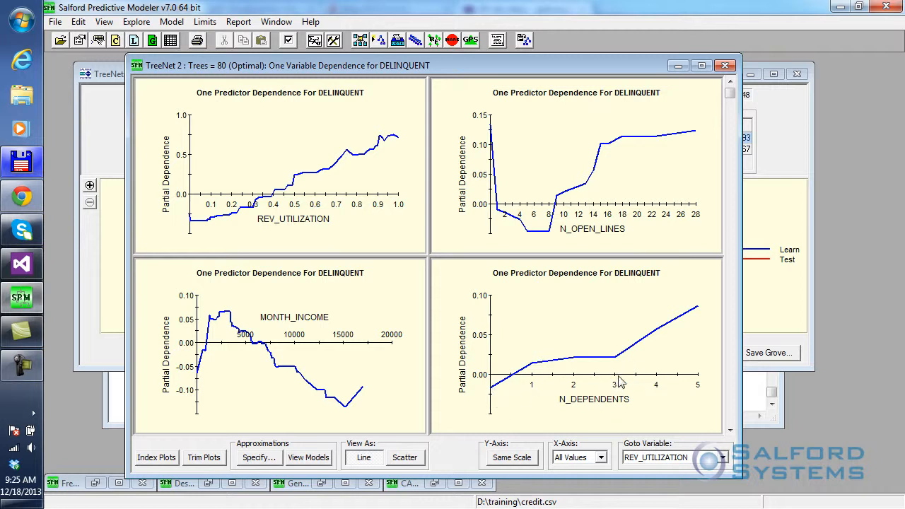
mouse_move(713, 351)
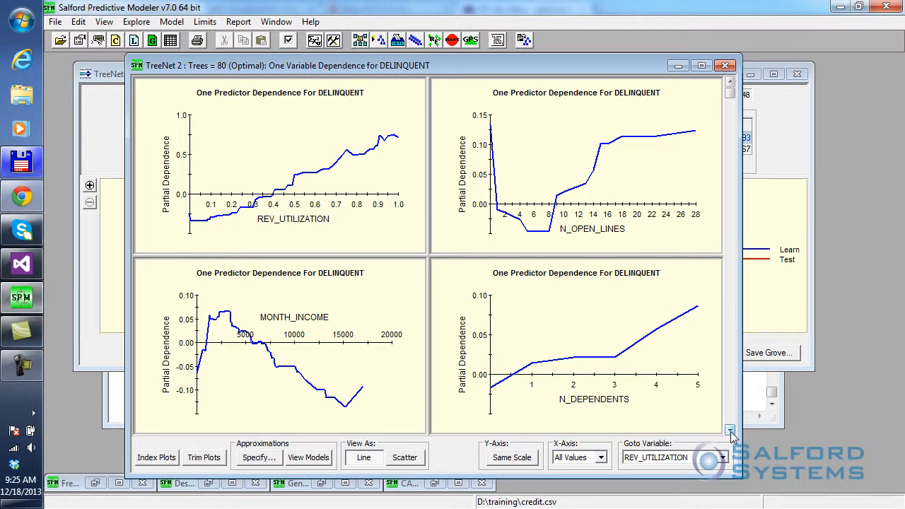
Advance the one-variable dependence plots past MONTH_INCOME and N_DEPENDENTS to DEBT_RATIO and N_MORTGAGES.
click(730, 431)
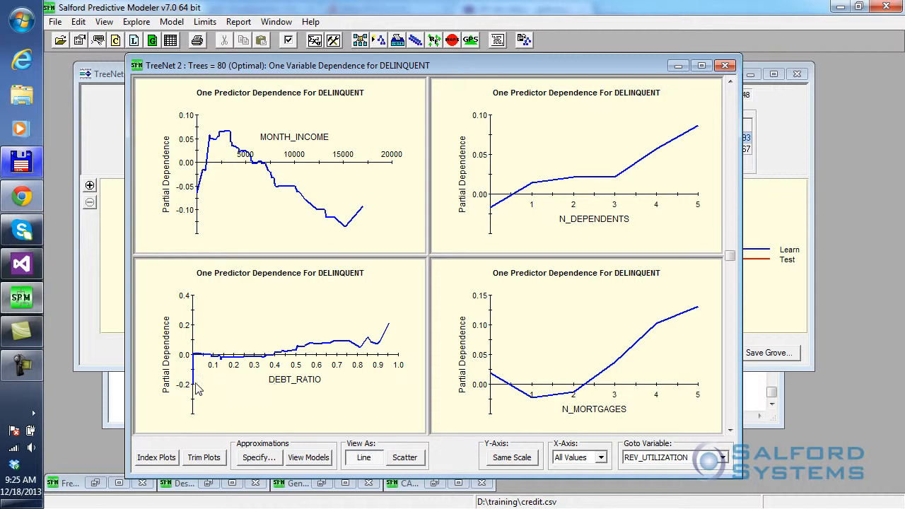
mouse_move(192, 389)
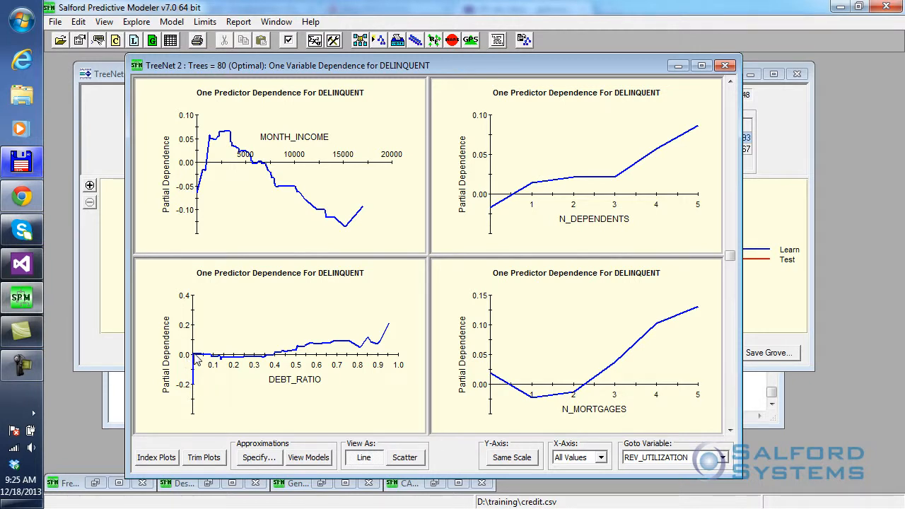
mouse_move(276, 374)
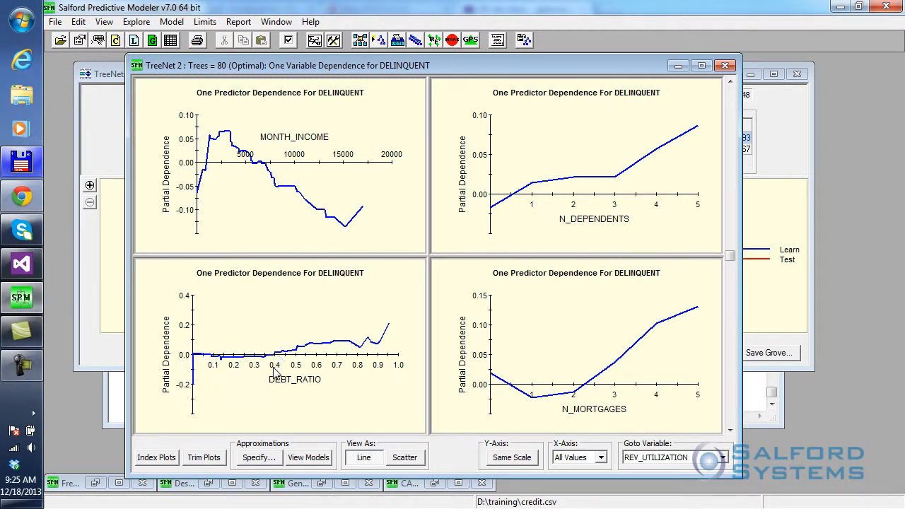
mouse_move(237, 363)
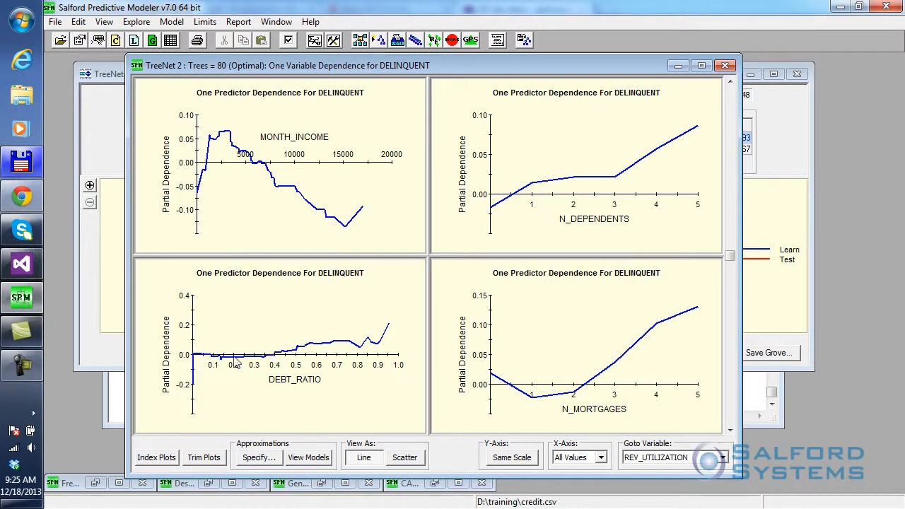
mouse_move(282, 363)
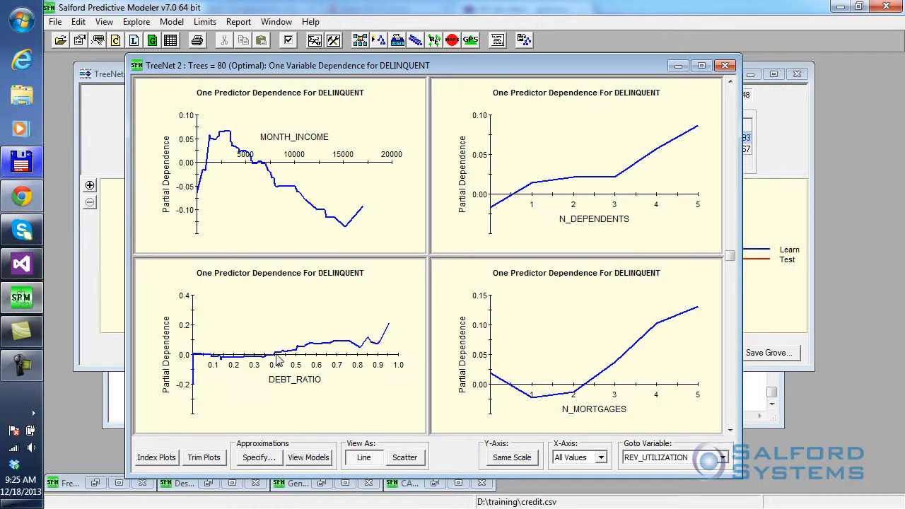
mouse_move(365, 351)
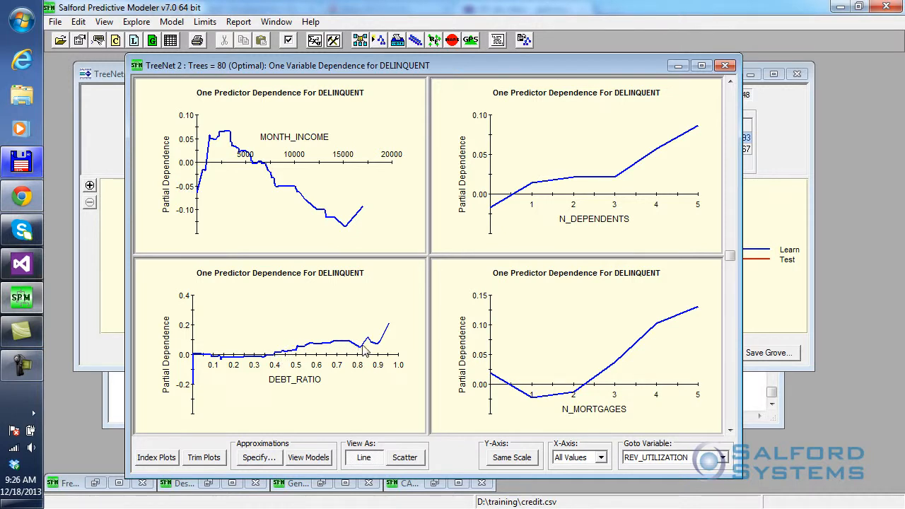
mouse_move(497, 330)
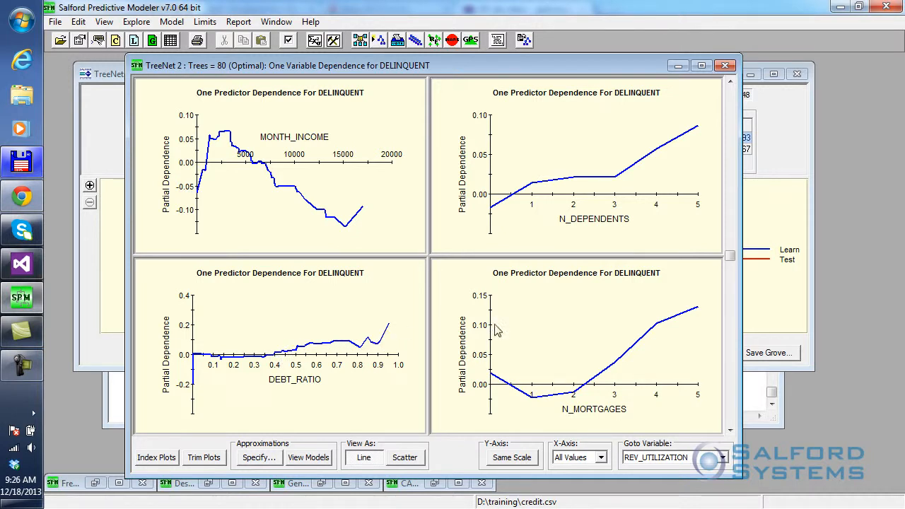
mouse_move(524, 418)
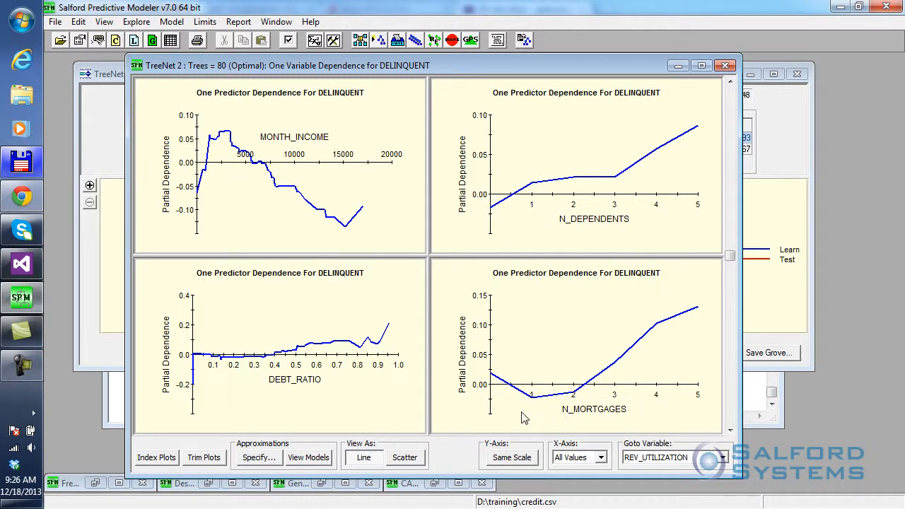
mouse_move(493, 380)
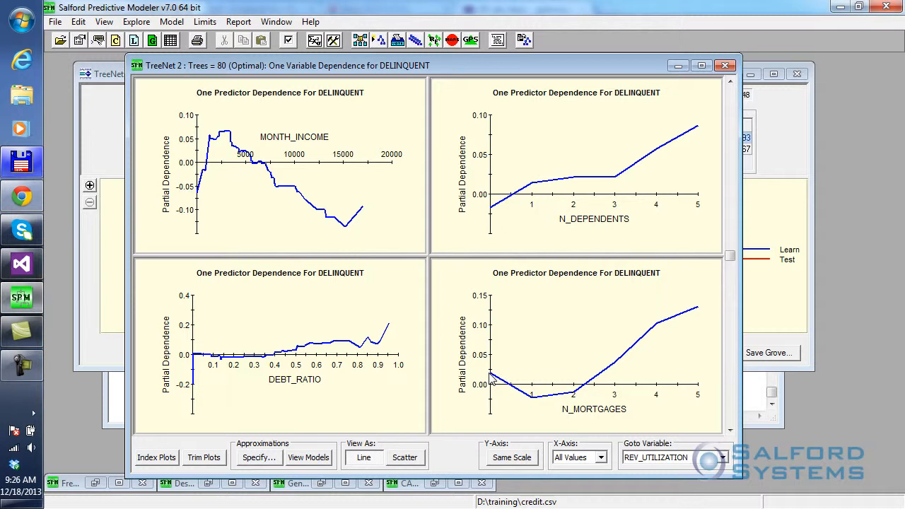
mouse_move(533, 412)
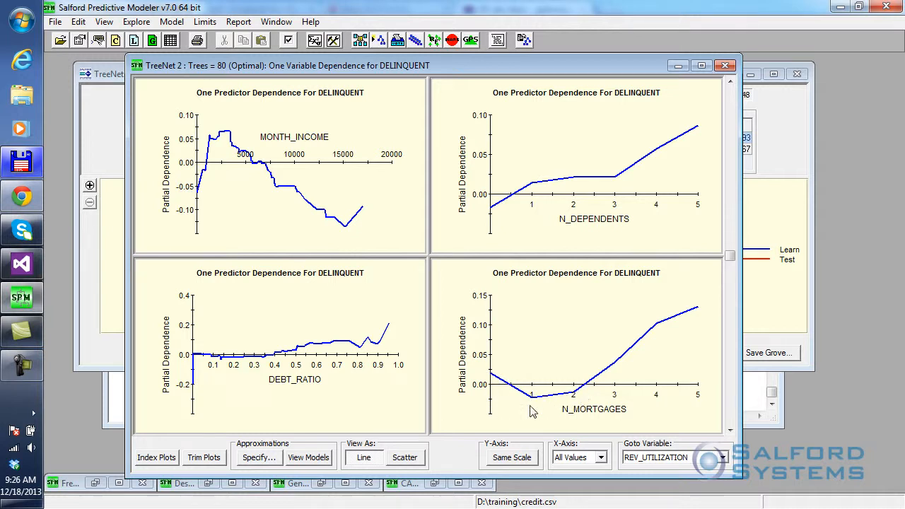
mouse_move(677, 337)
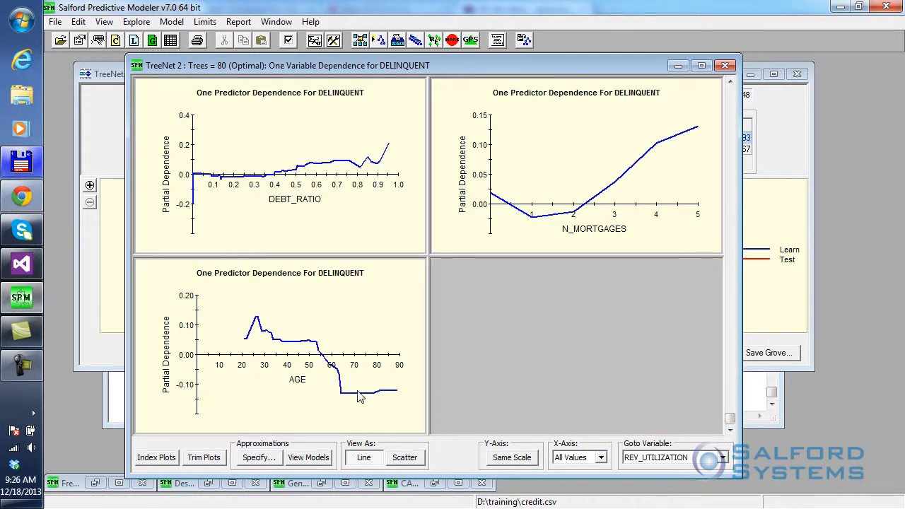
mouse_move(257, 412)
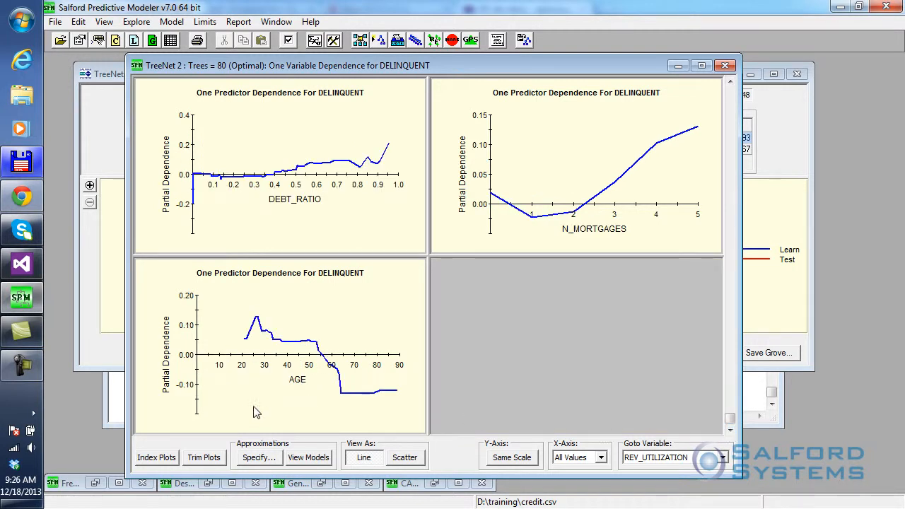
mouse_move(248, 351)
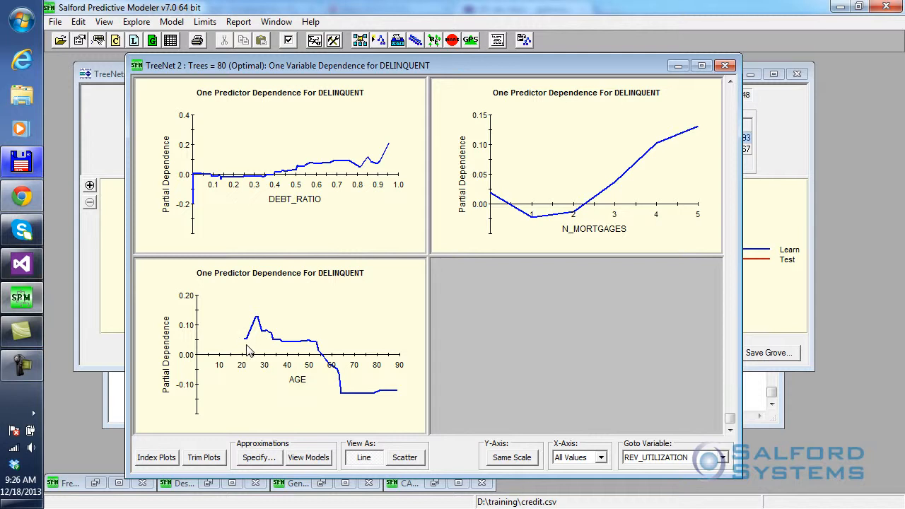
mouse_move(294, 361)
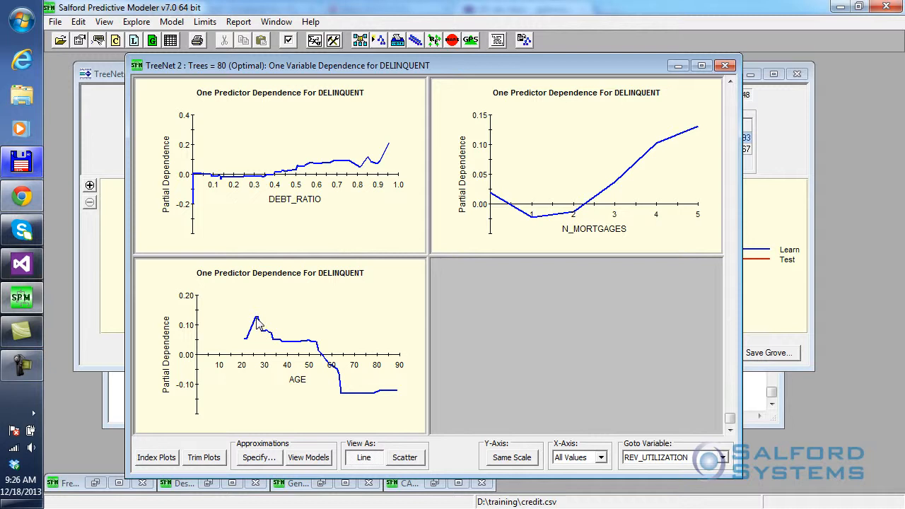
mouse_move(273, 334)
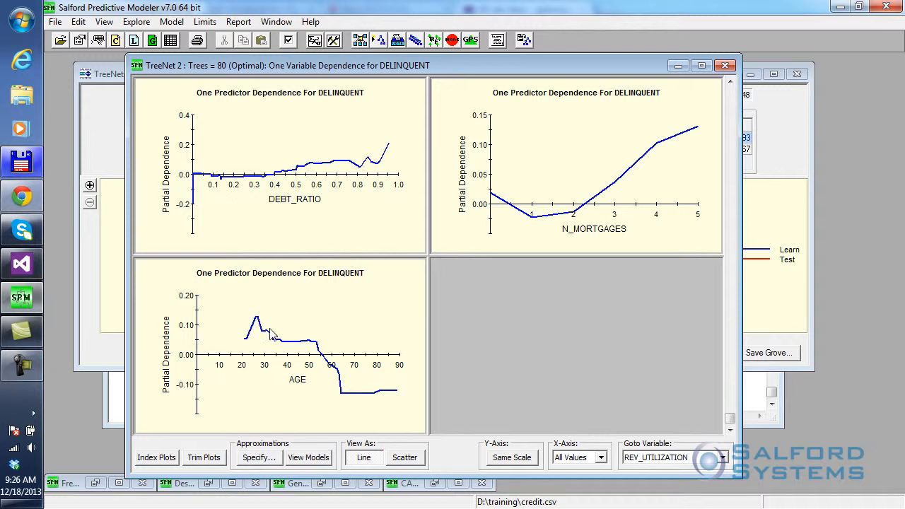
mouse_move(346, 392)
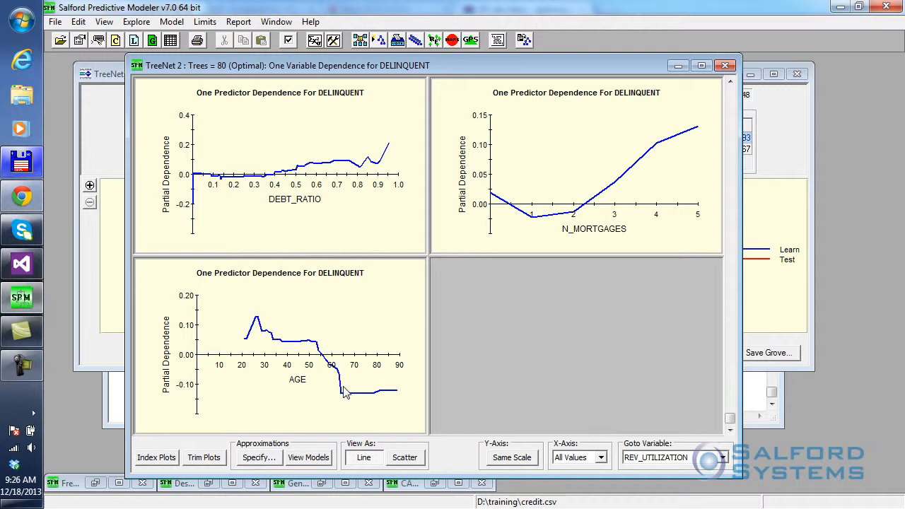
mouse_move(338, 382)
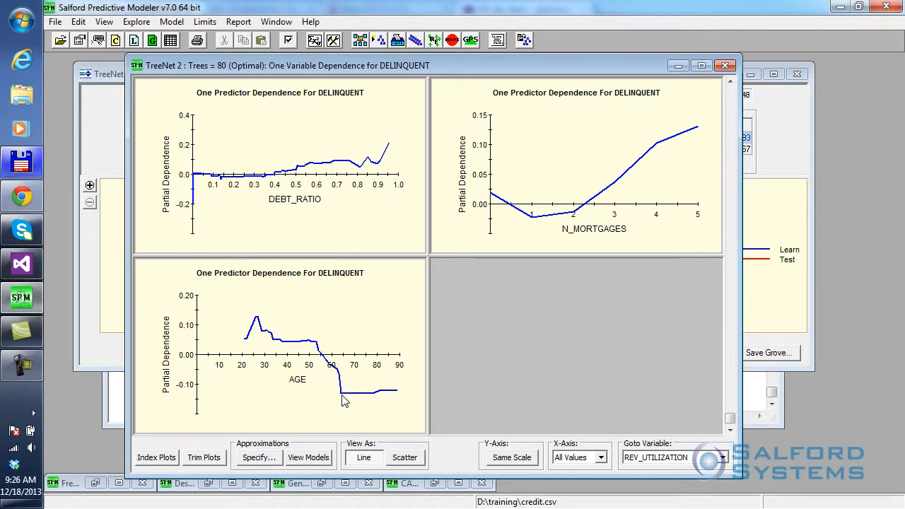
mouse_move(381, 387)
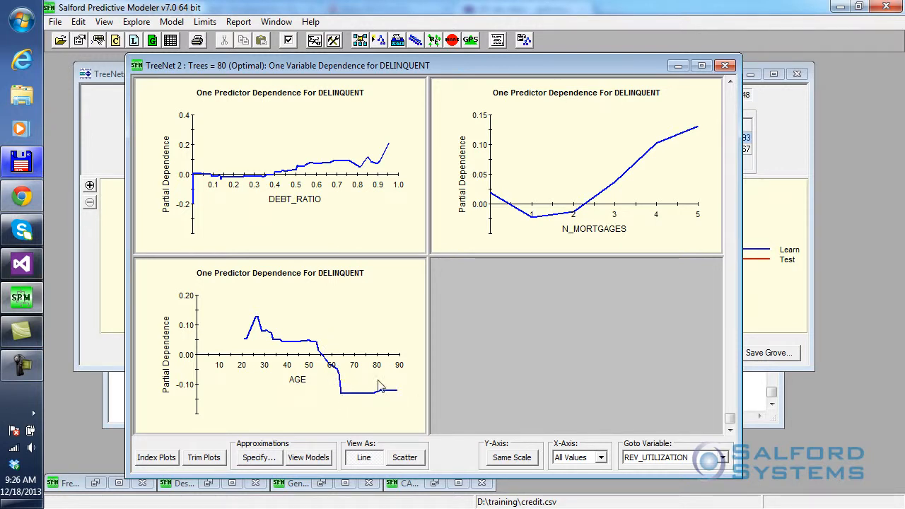